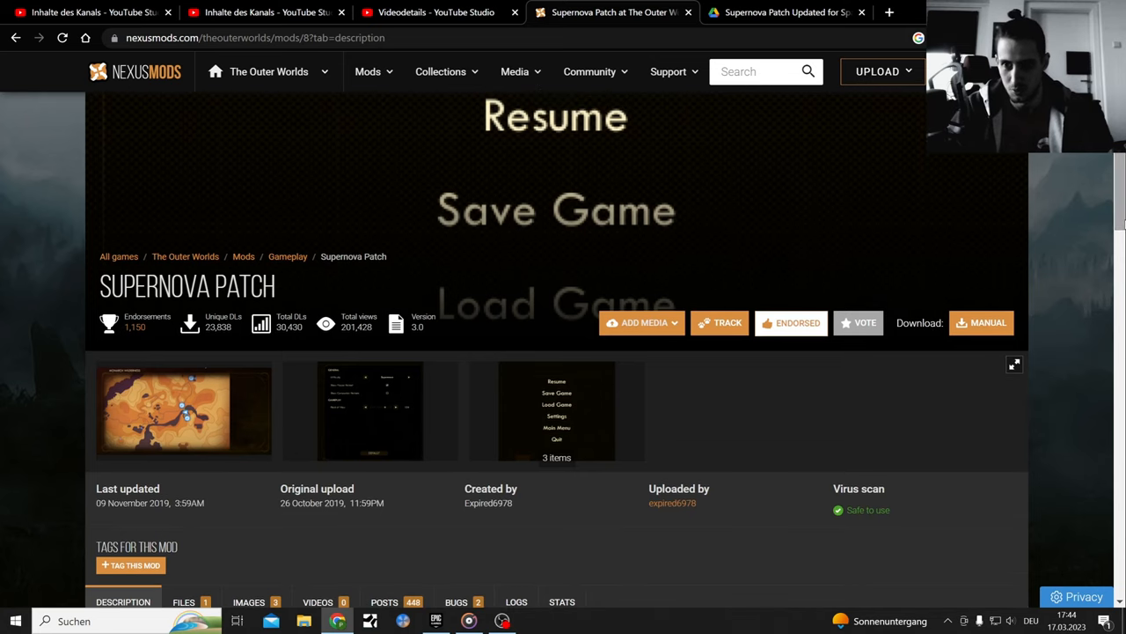
pyautogui.moveTo(1102, 221)
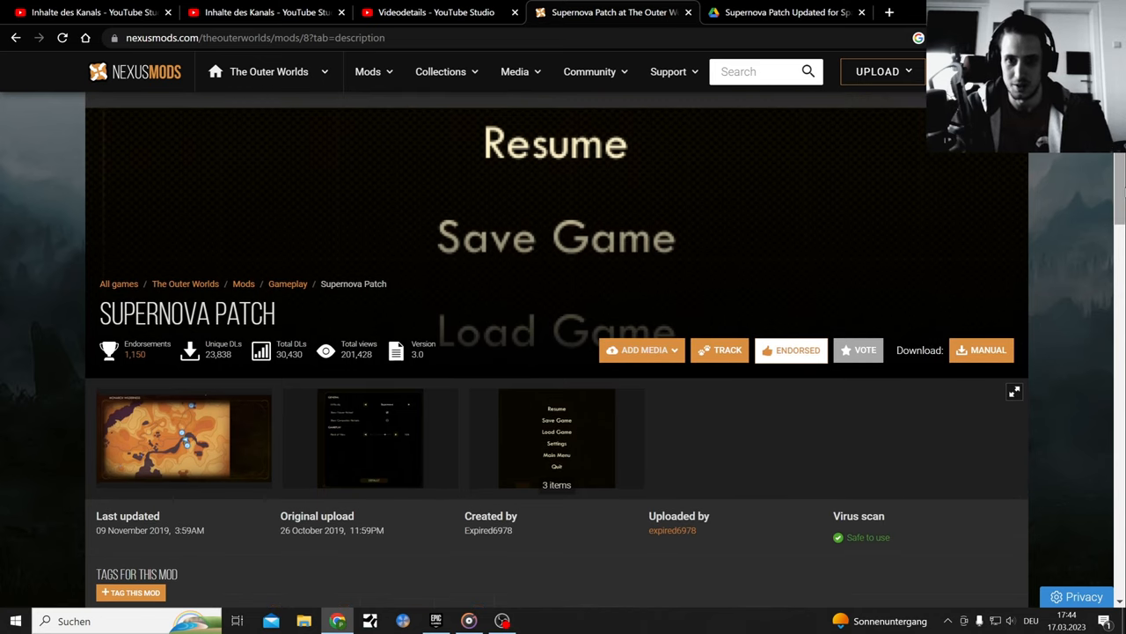
# Read the mod's Posts comments, including the Spacer's Choice Edition update post
pyautogui.scroll(-3)
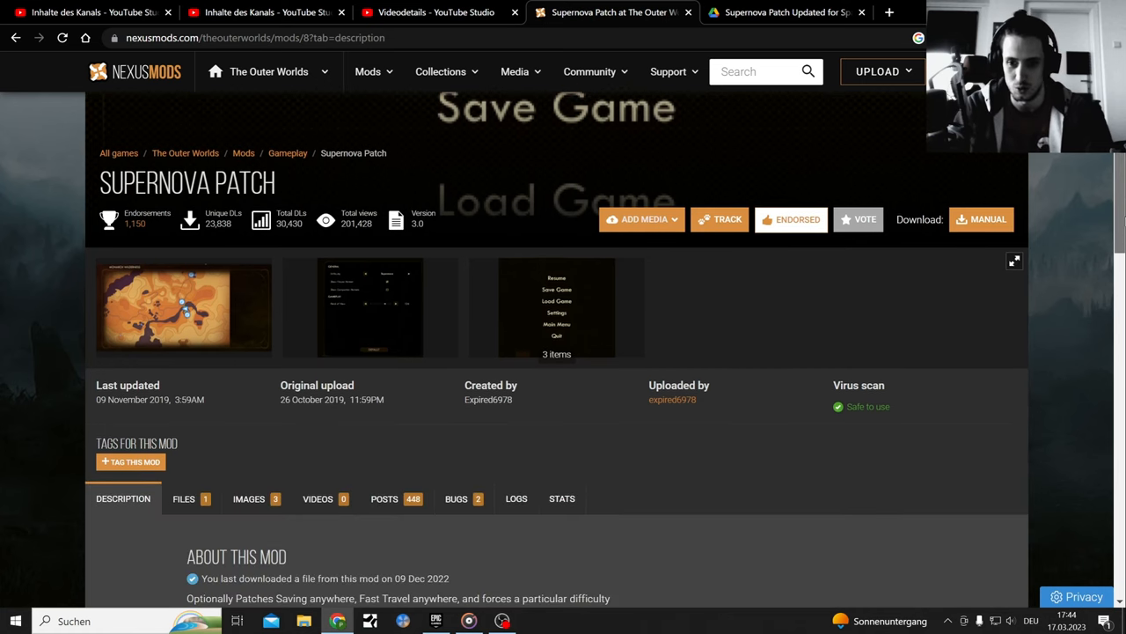
pyautogui.scroll(-3)
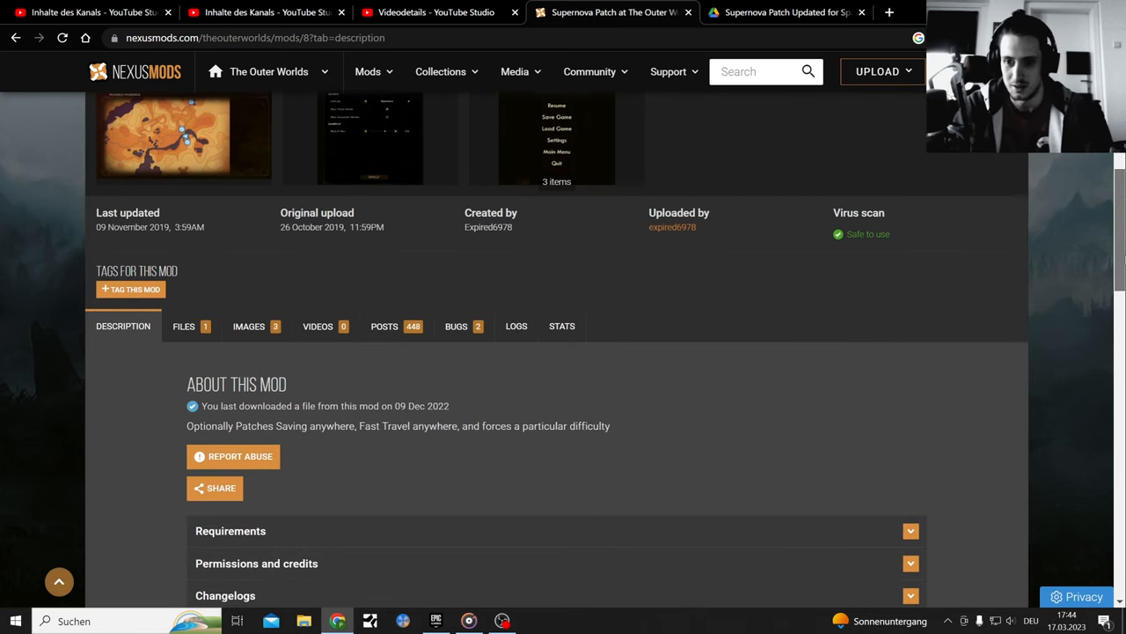
pyautogui.scroll(3)
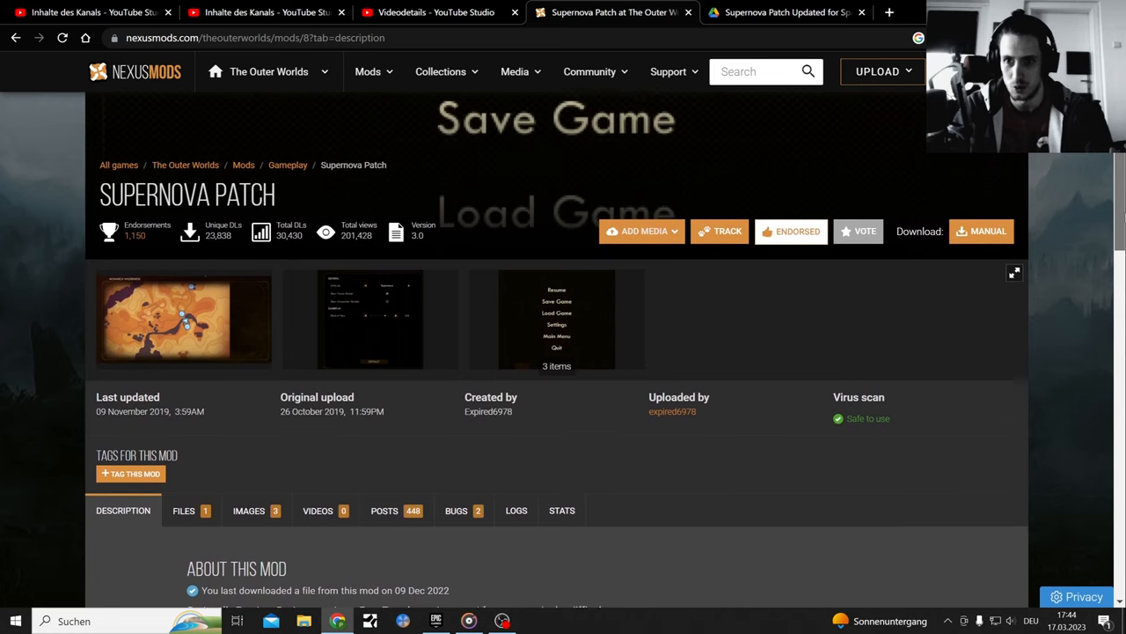
pyautogui.scroll(-3)
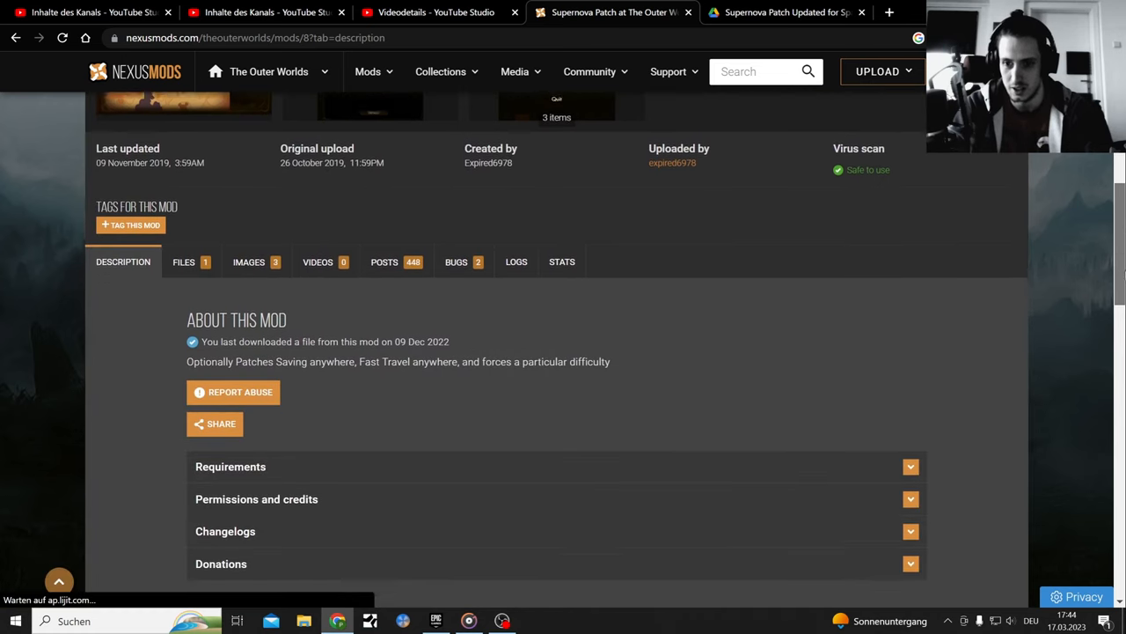
pyautogui.scroll(-3)
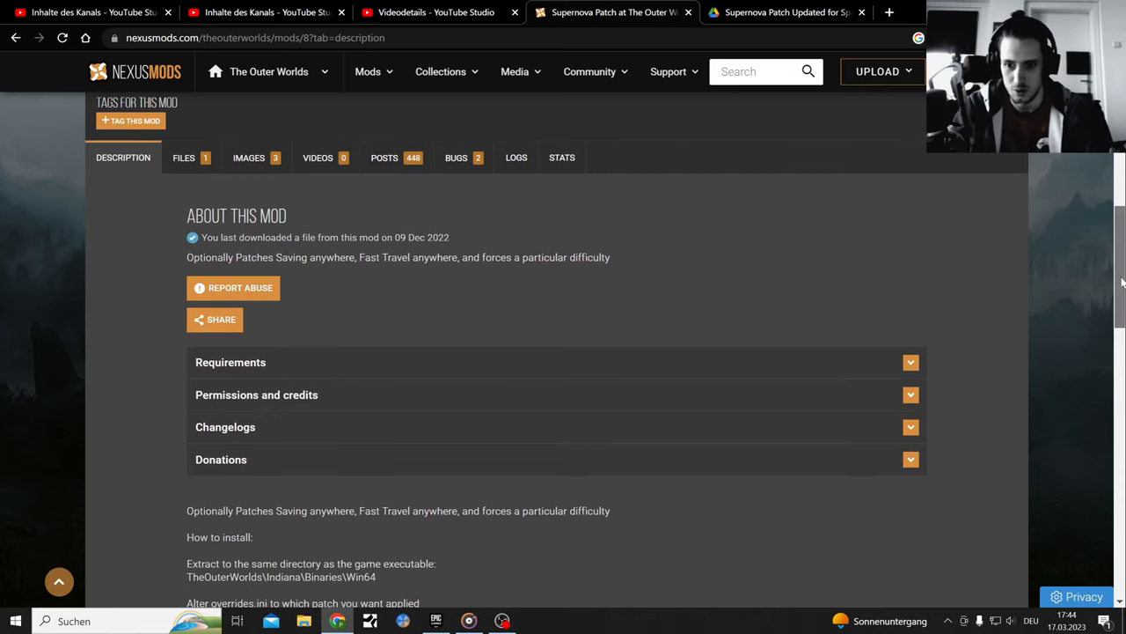
pyautogui.scroll(-3)
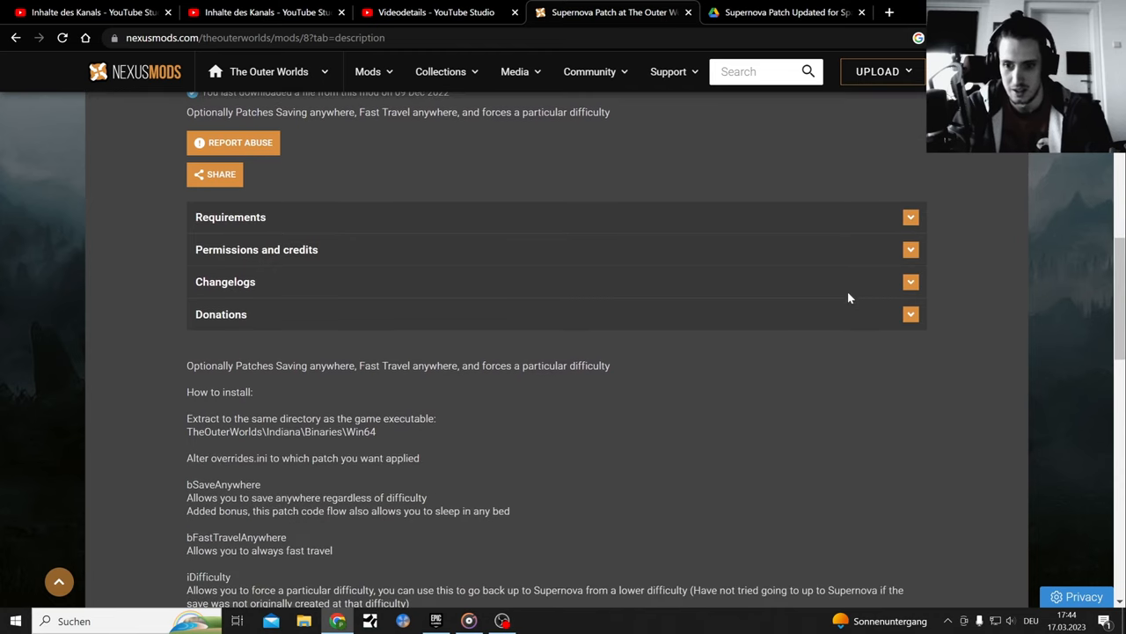
pyautogui.scroll(-3)
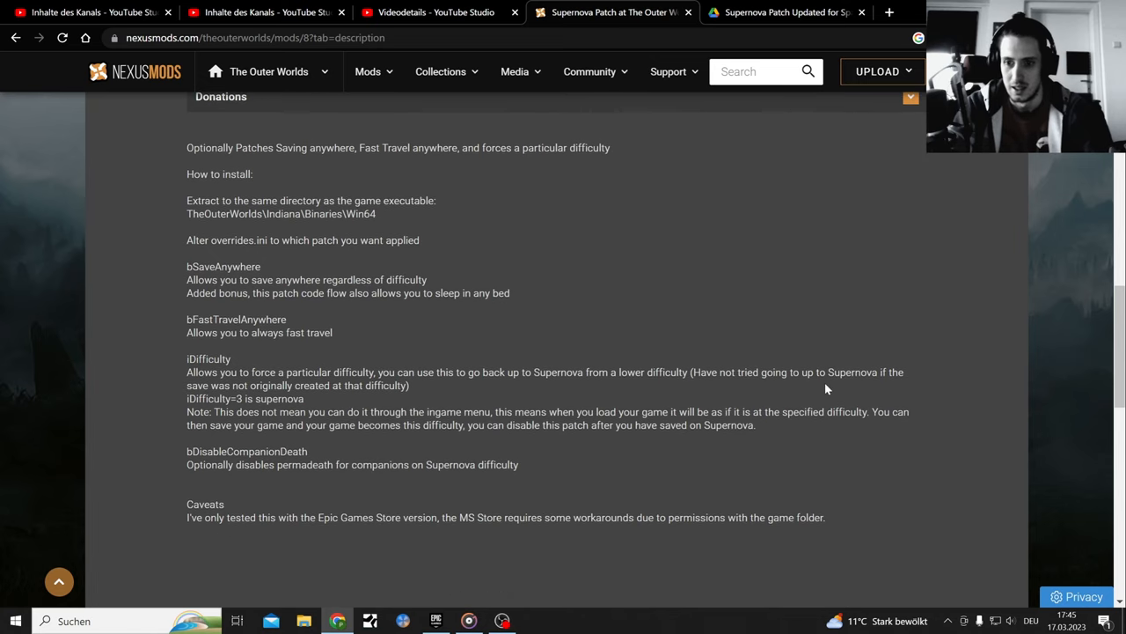
pyautogui.doubleClick(255, 451)
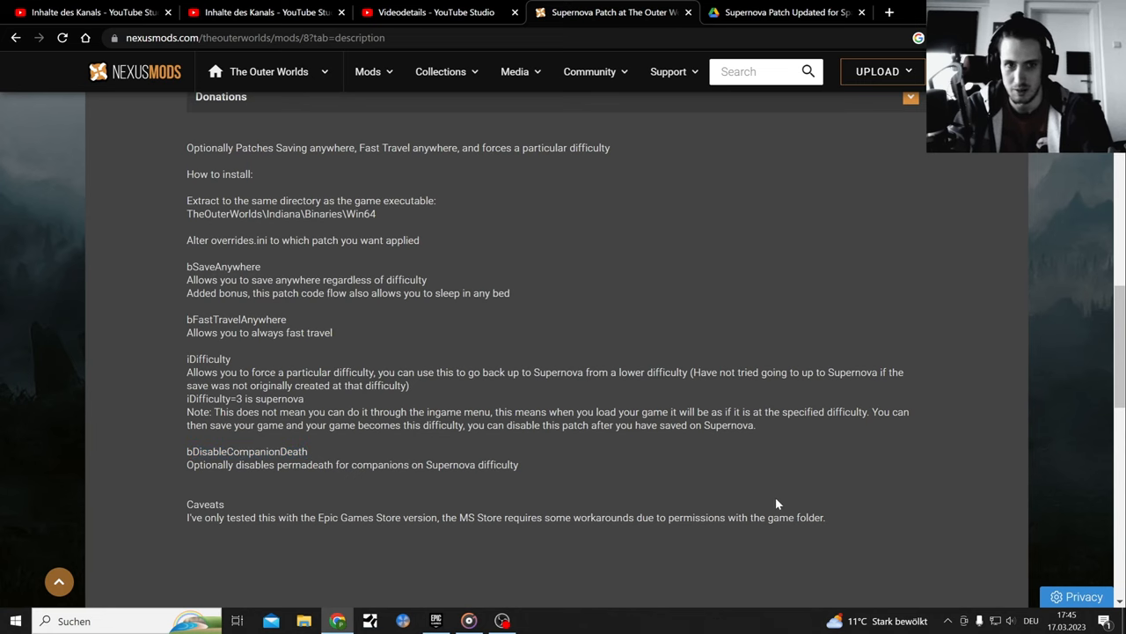
pyautogui.scroll(3)
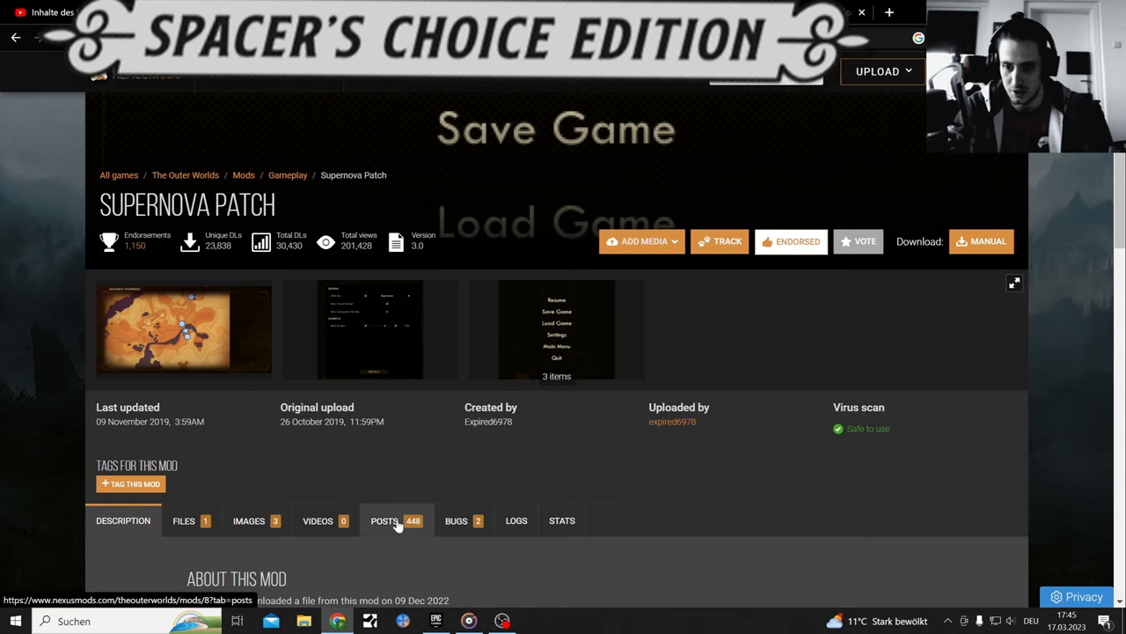
pyautogui.click(383, 521)
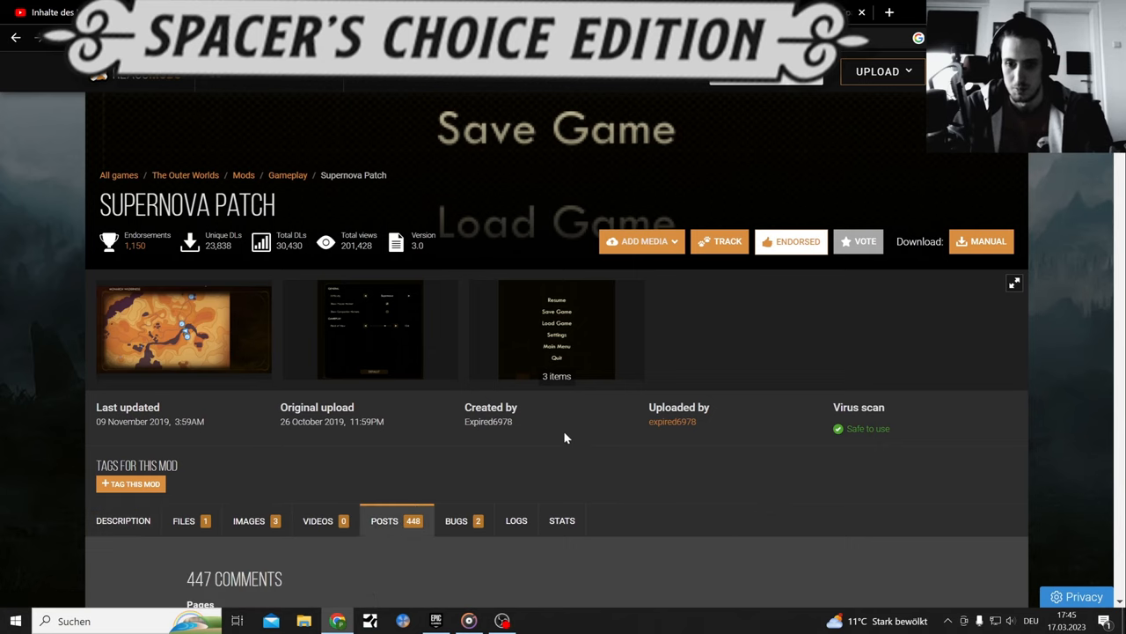
pyautogui.scroll(-3)
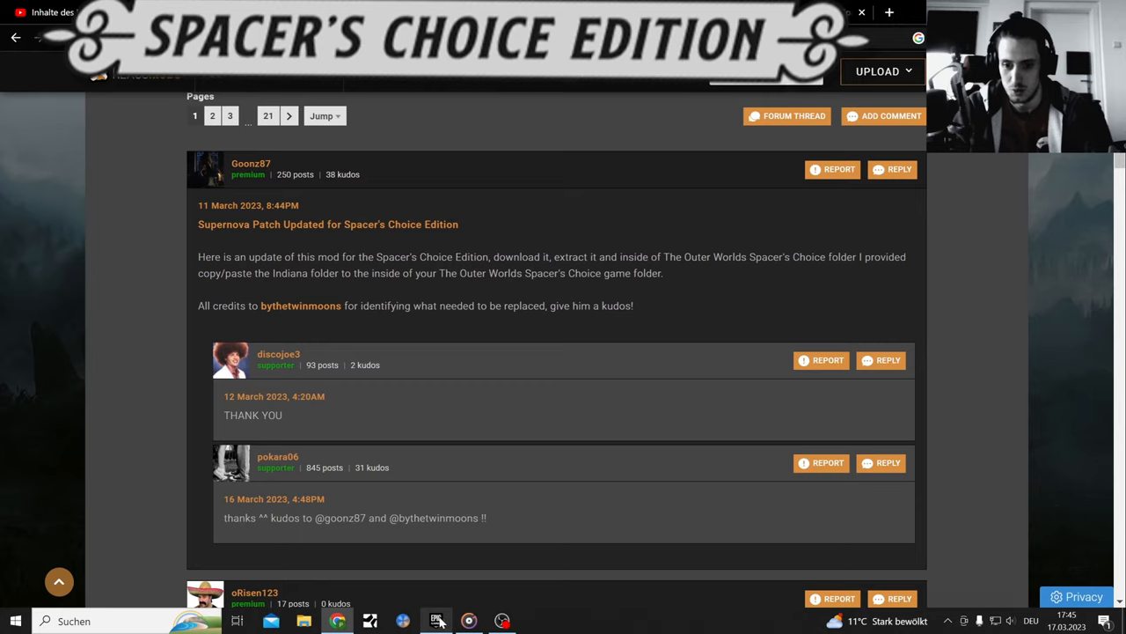
# From the Epic Games library, manage The Outer Worlds: Spacer's Choice Edition and reveal its install folder
pyautogui.click(437, 619)
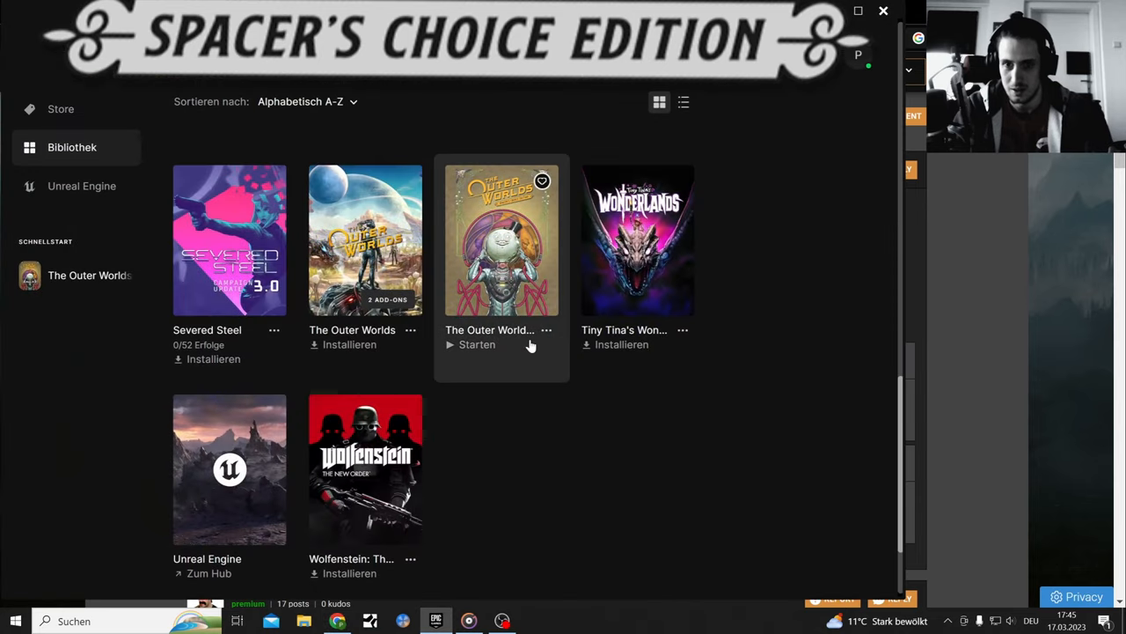
pyautogui.moveTo(869, 426)
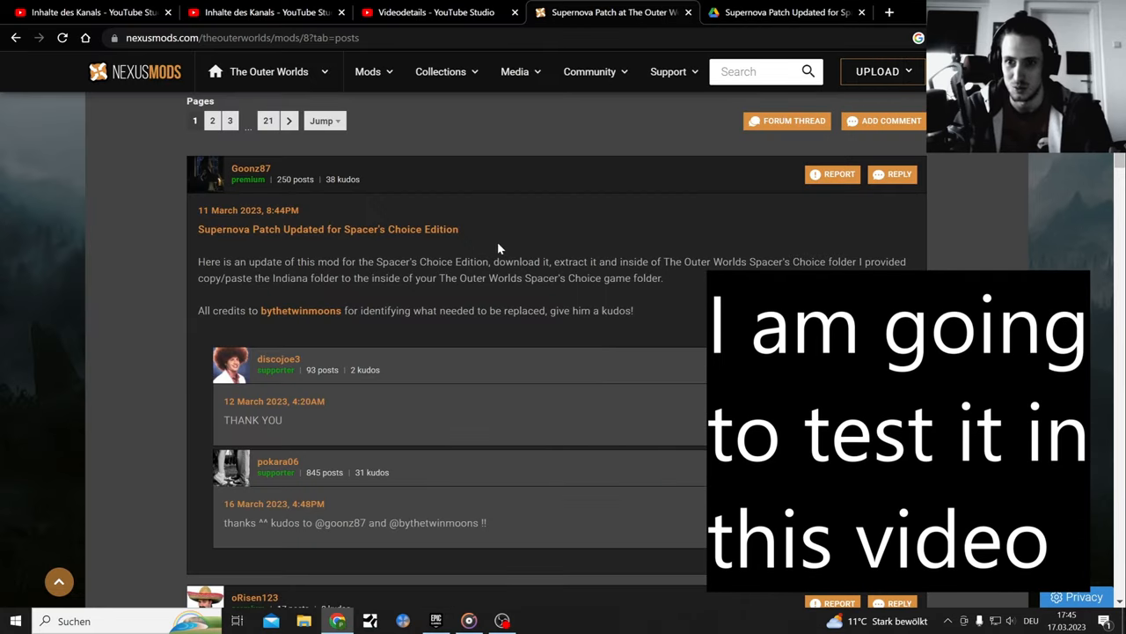
pyautogui.scroll(-3)
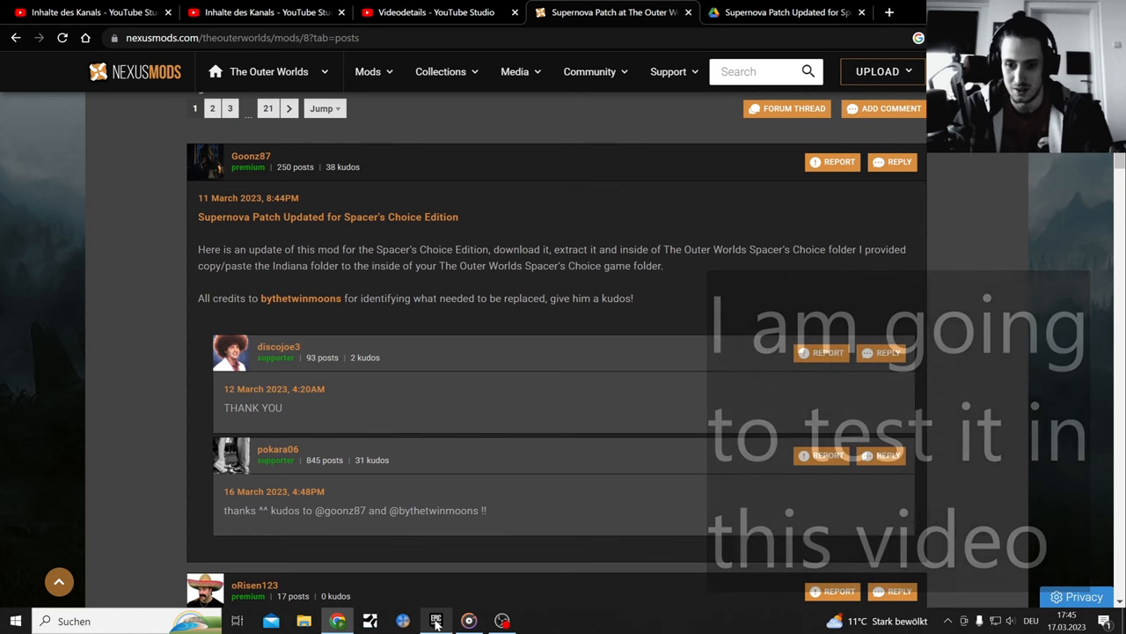
pyautogui.click(436, 620)
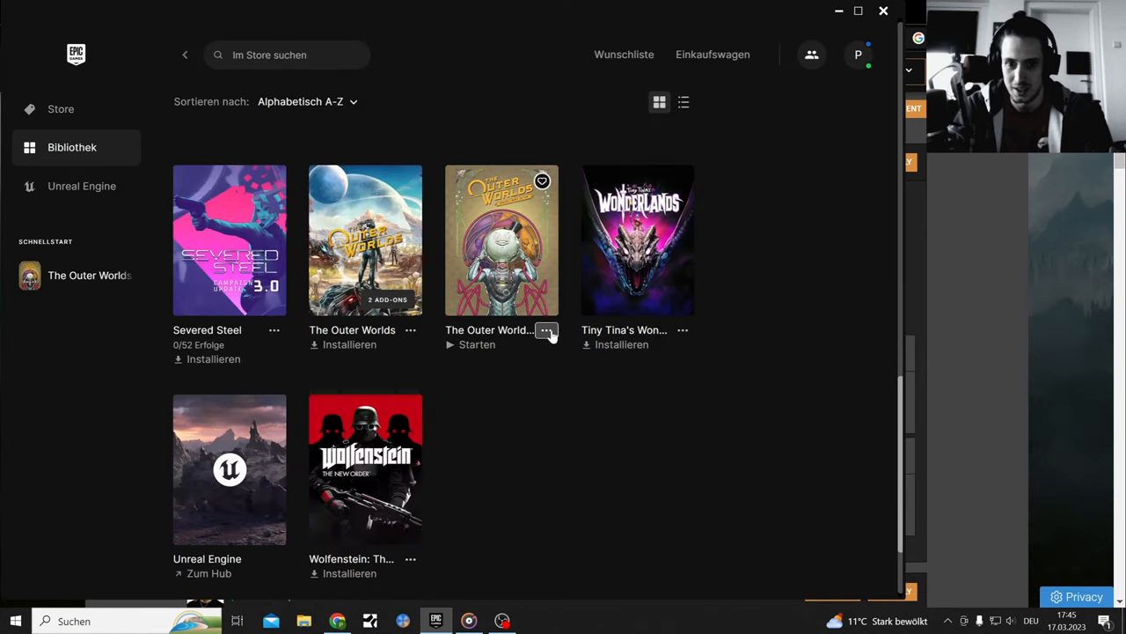
pyautogui.click(546, 331)
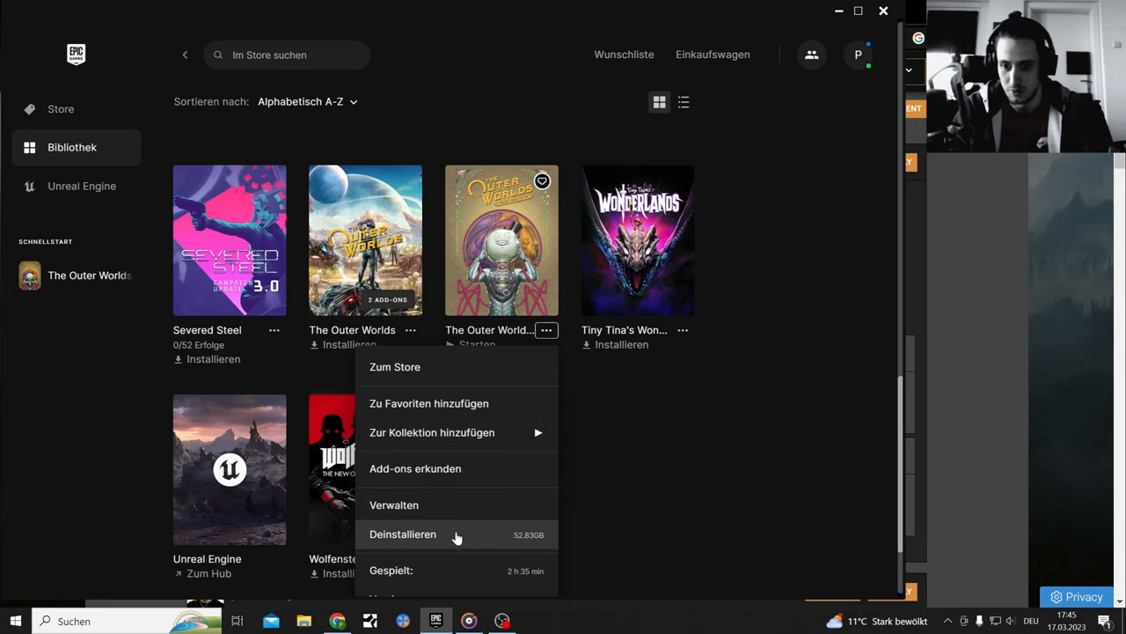
pyautogui.click(394, 504)
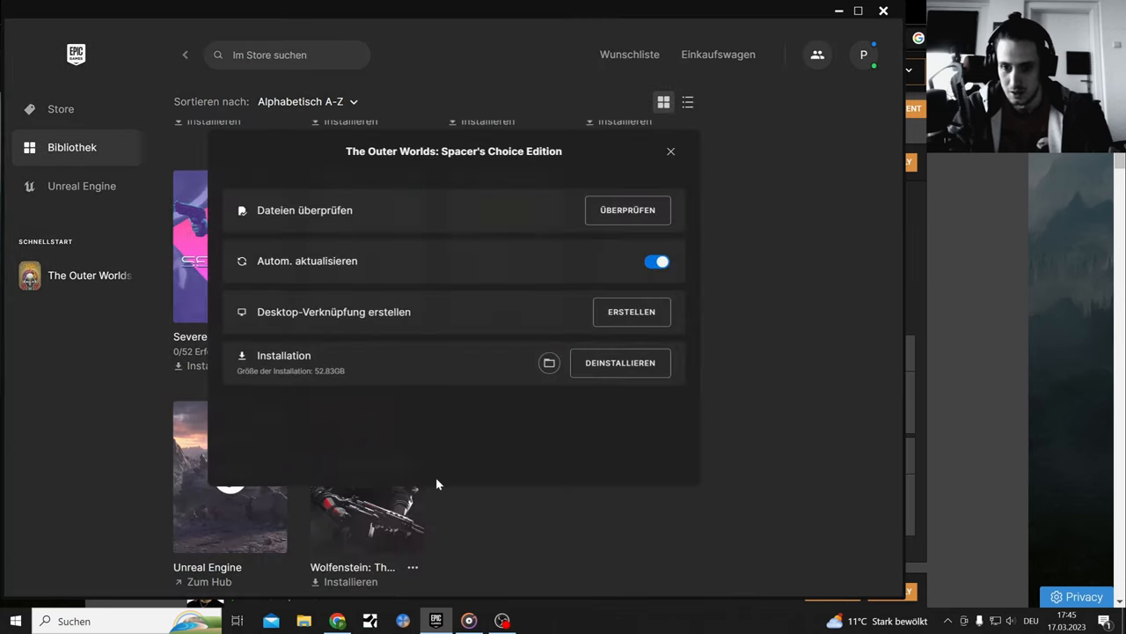
pyautogui.click(549, 363)
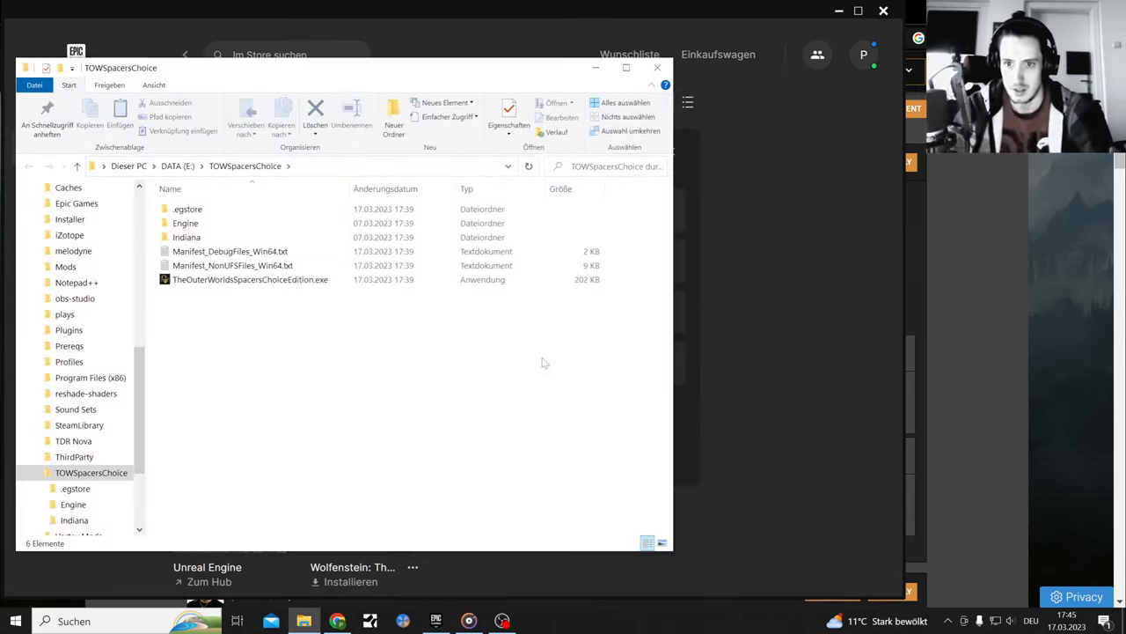
# Browse into Indiana\Binaries\Win64, then minimize Explorer so the mod comments show again
pyautogui.doubleClick(187, 235)
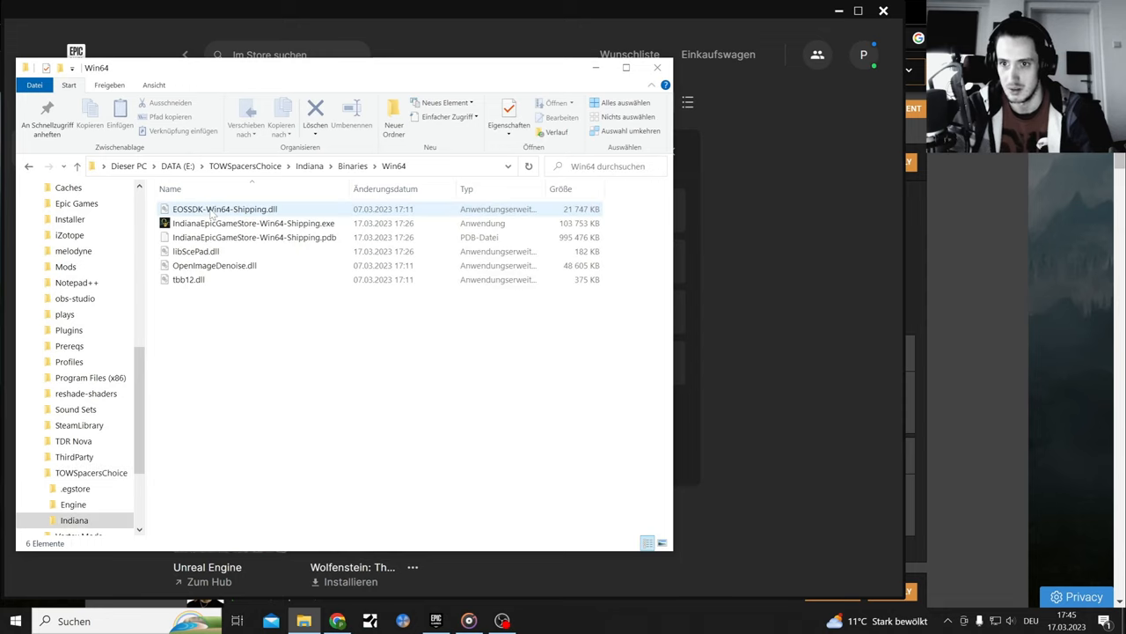
pyautogui.click(253, 222)
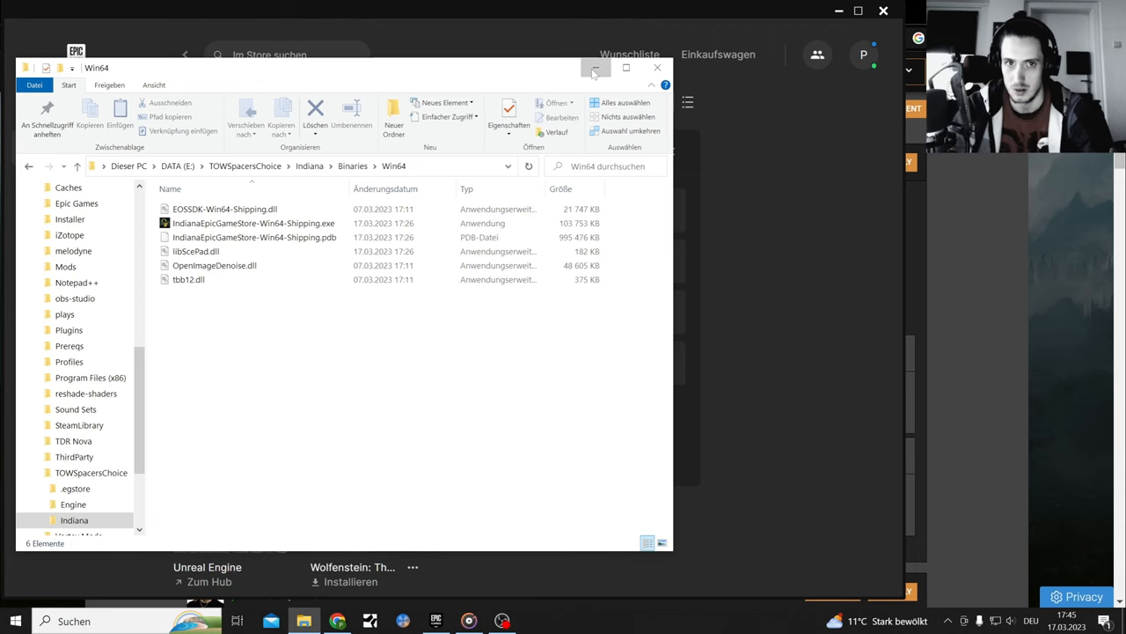
pyautogui.click(595, 67)
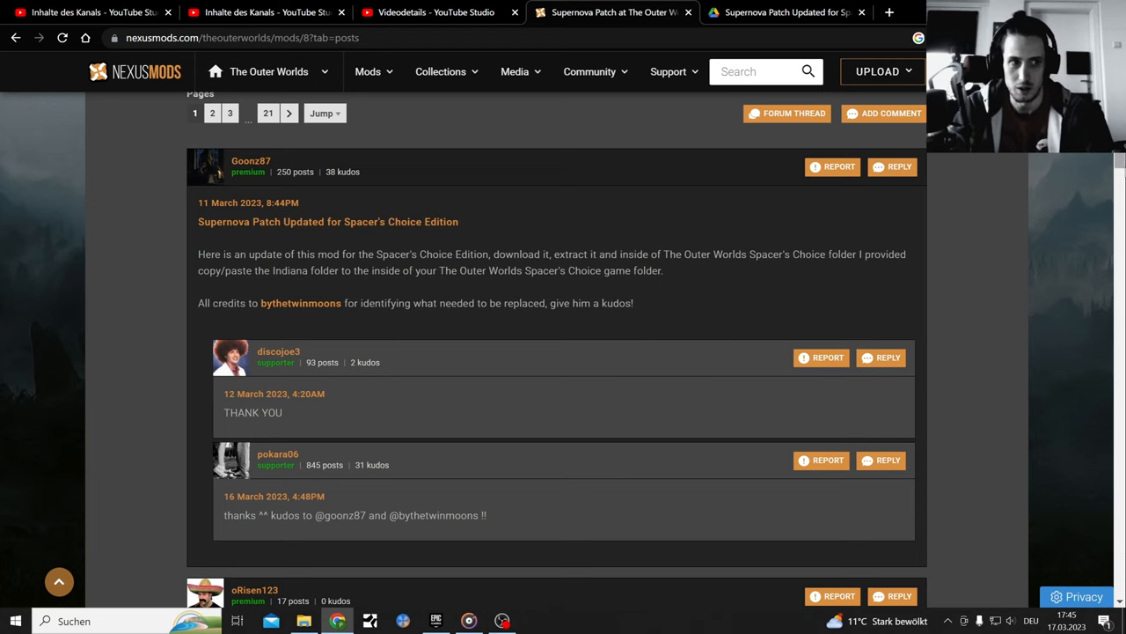
# Scroll through the Supernova Patch comments and back to the Spacer's Choice Edition update post
pyautogui.scroll(3)
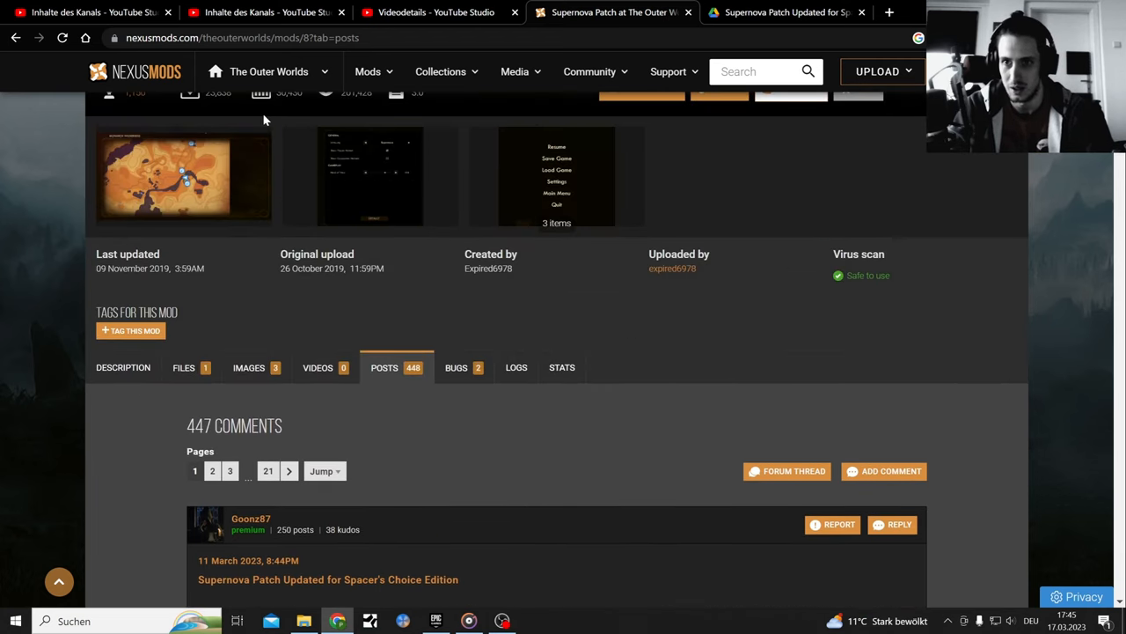
pyautogui.scroll(3)
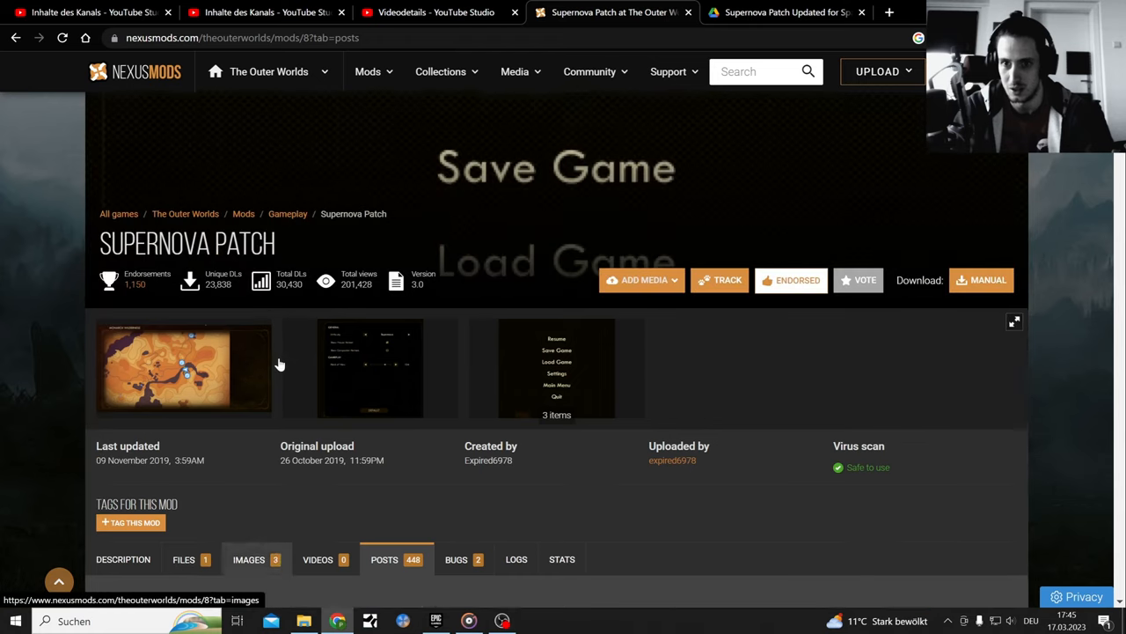
pyautogui.scroll(-3)
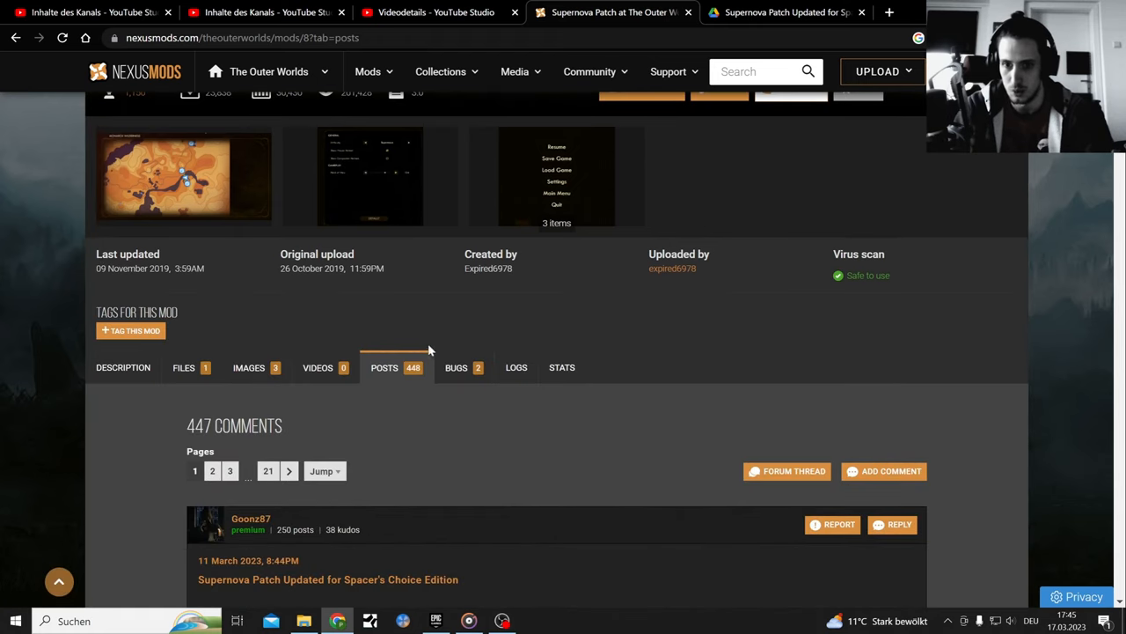
pyautogui.scroll(-3)
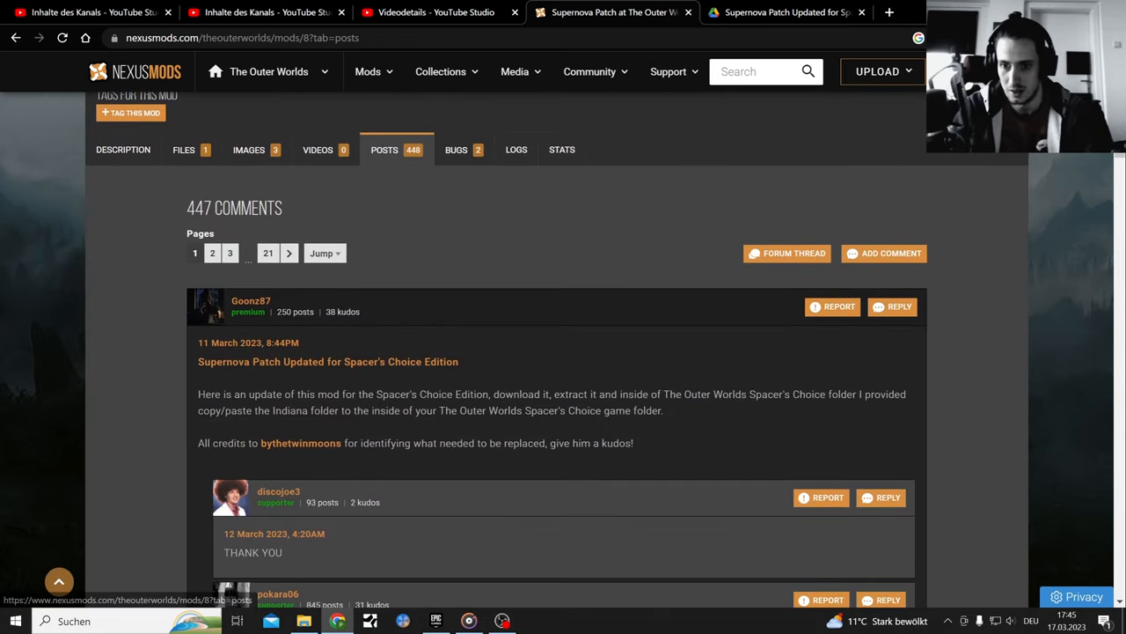
pyautogui.scroll(-3)
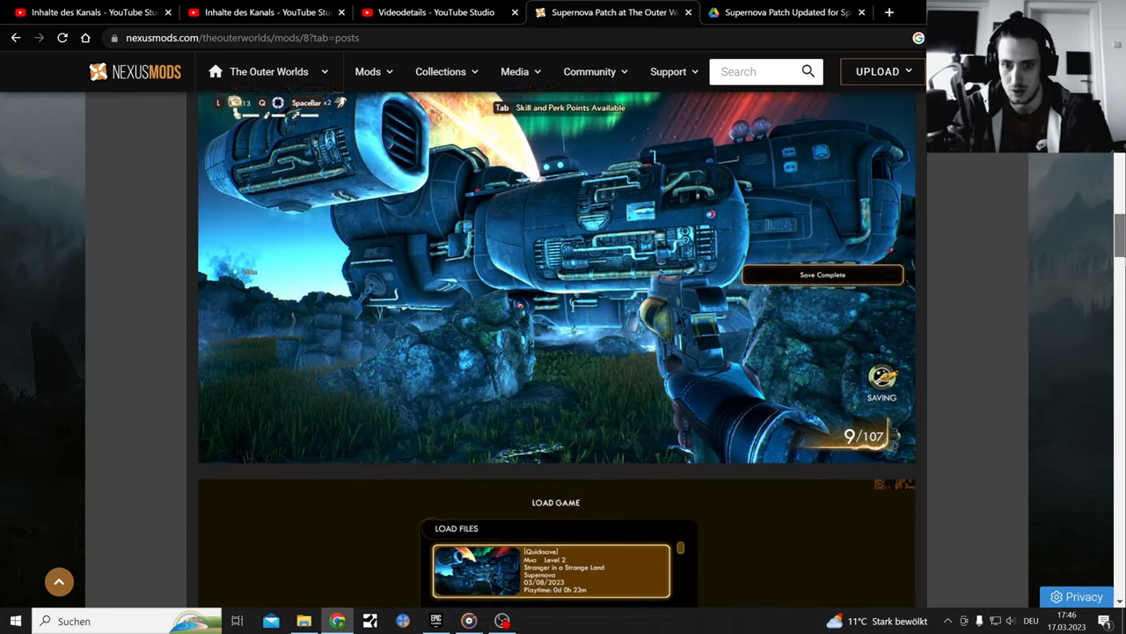
pyautogui.scroll(-3)
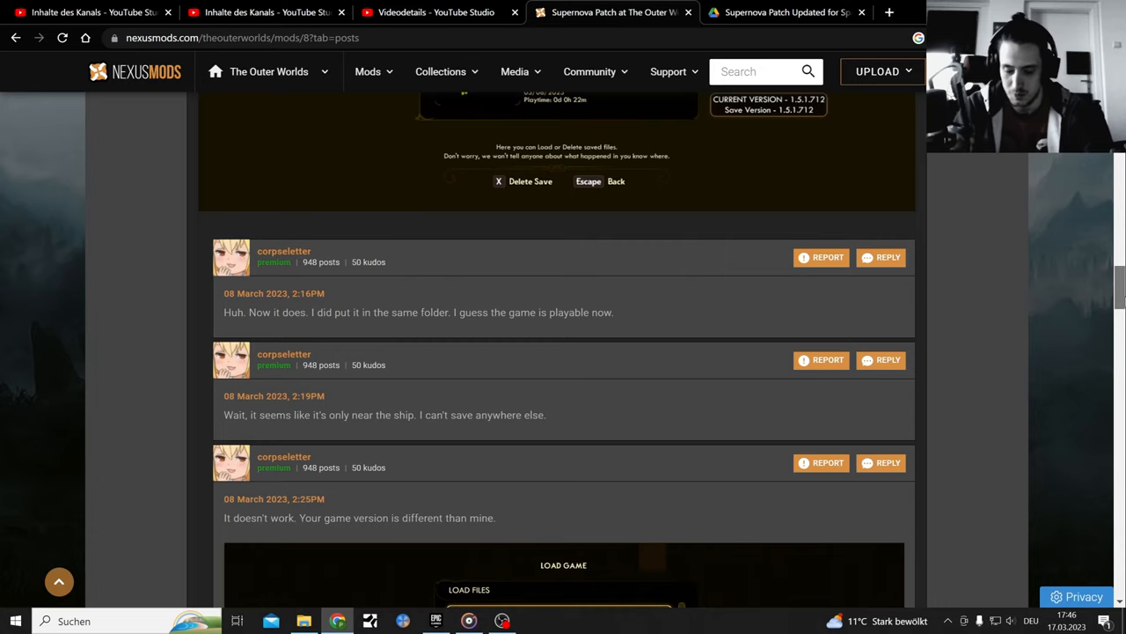
pyautogui.scroll(-3)
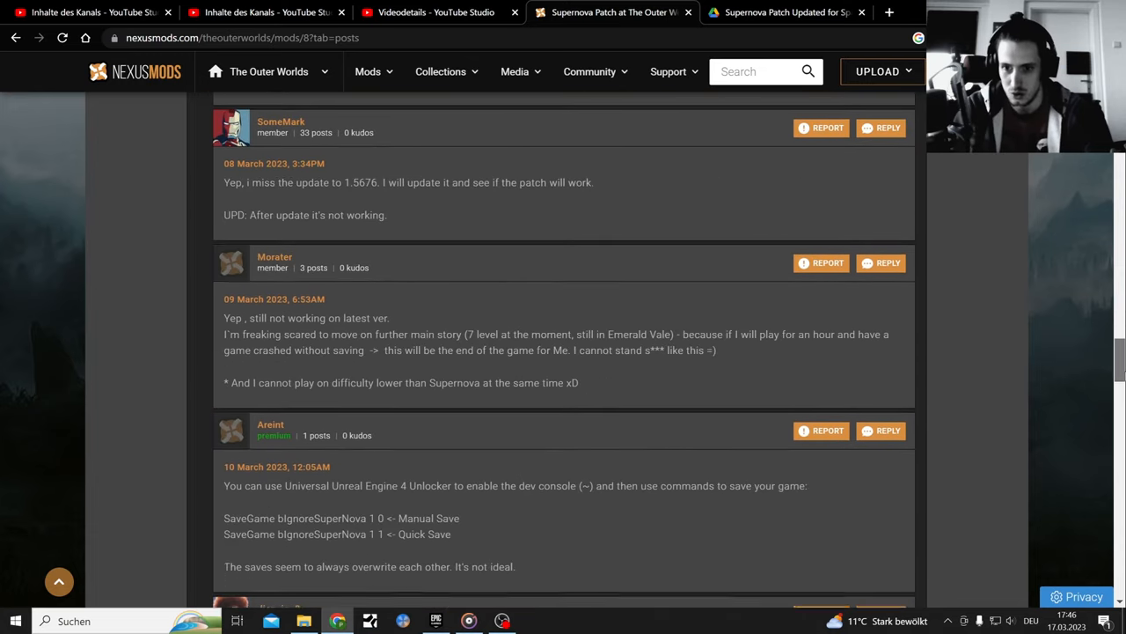
pyautogui.scroll(-3)
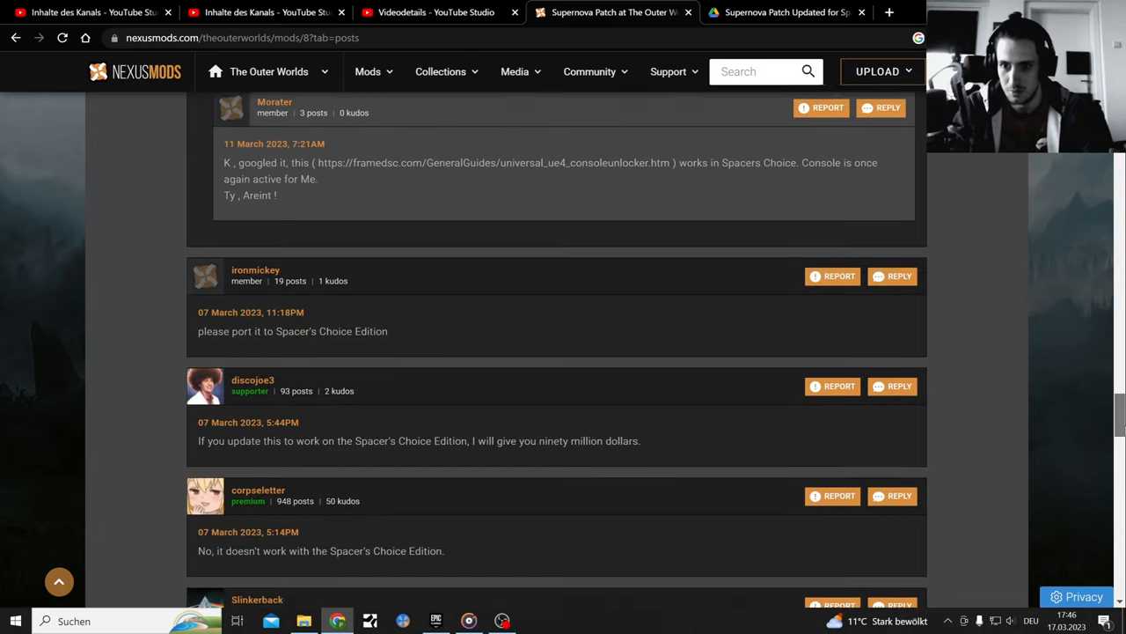
pyautogui.scroll(-3)
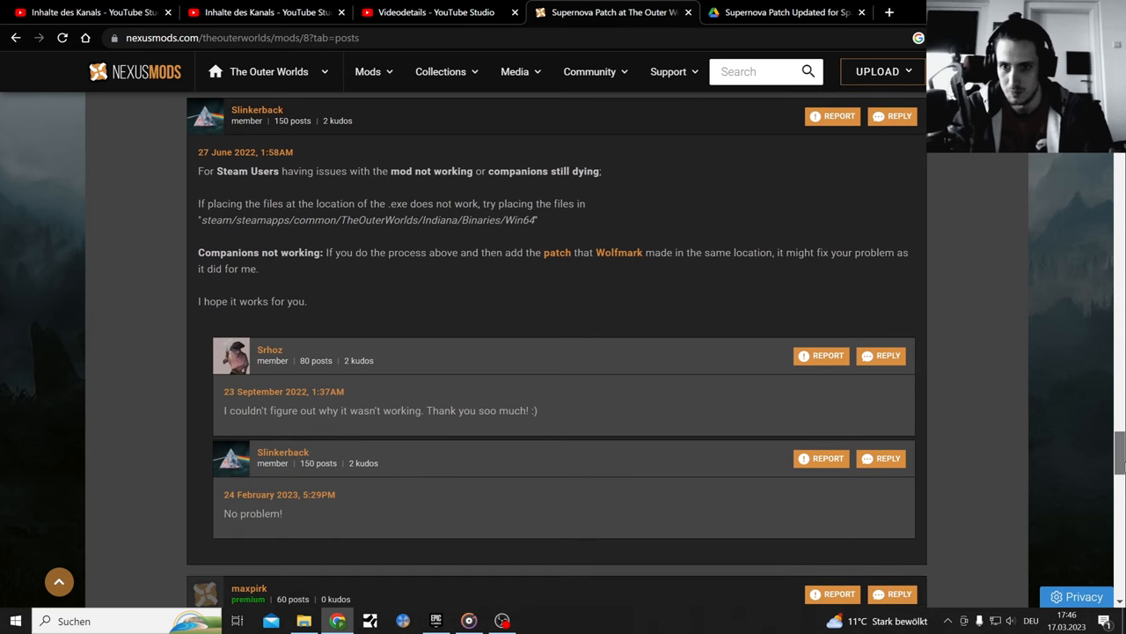
pyautogui.scroll(3)
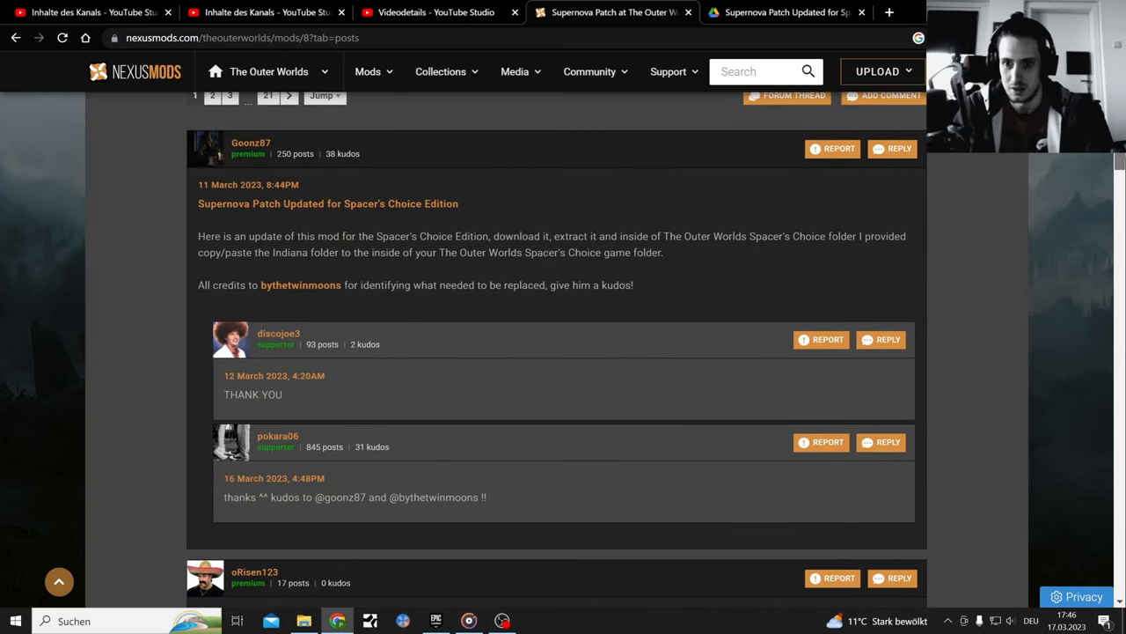
pyautogui.moveTo(315, 281)
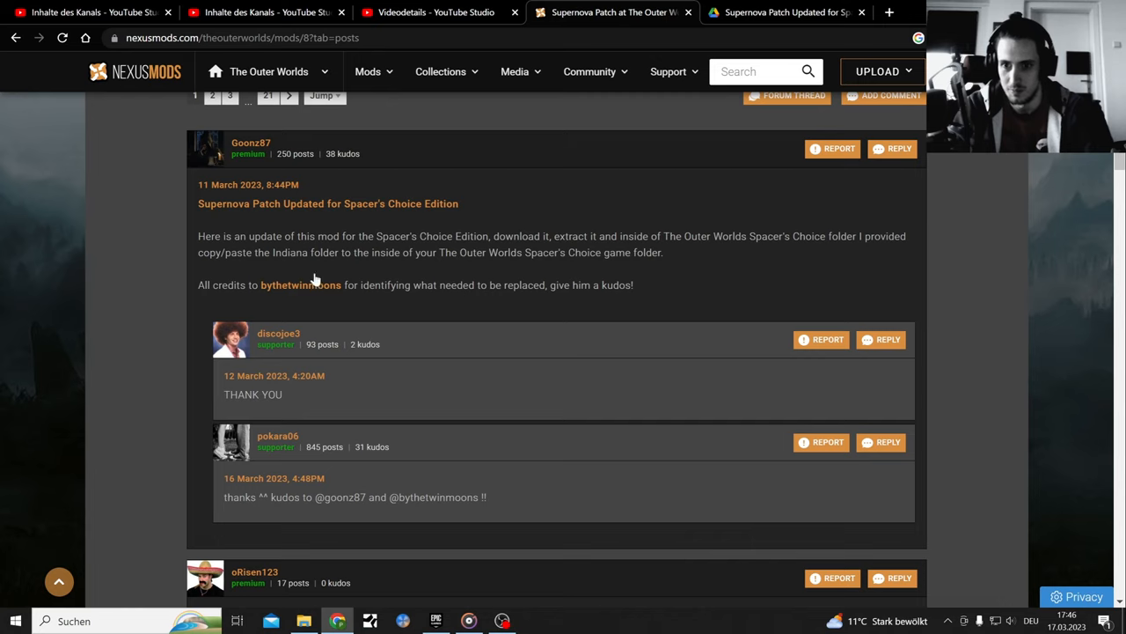
pyautogui.moveTo(332, 204)
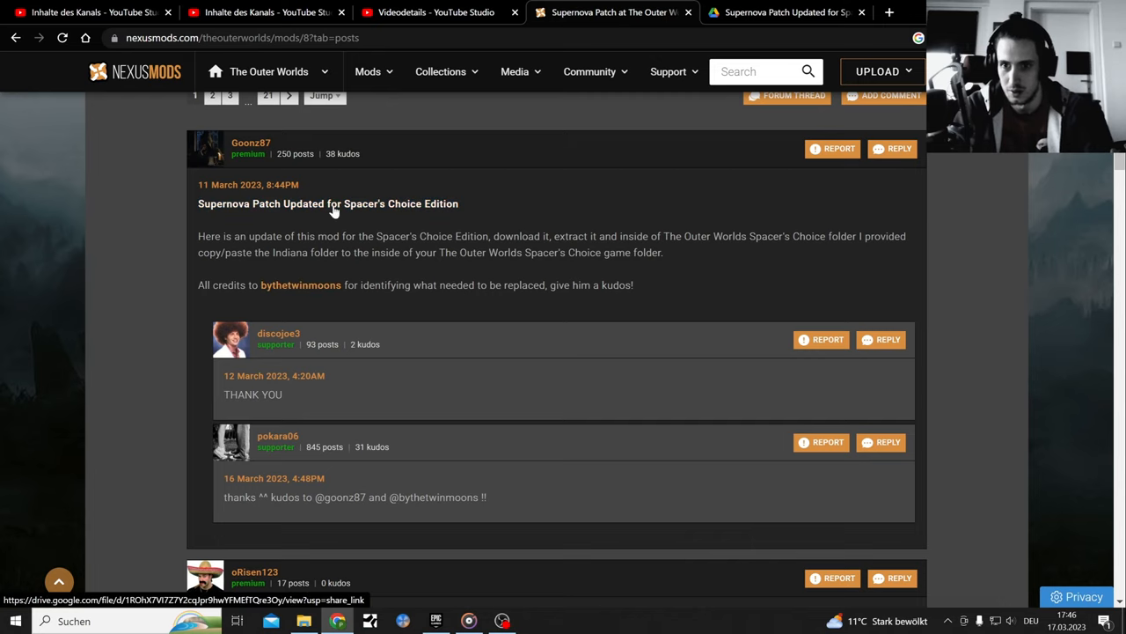
# Follow the comment's Google Drive link into the patch archive's Win64 folder and start downloading it
pyautogui.click(333, 209)
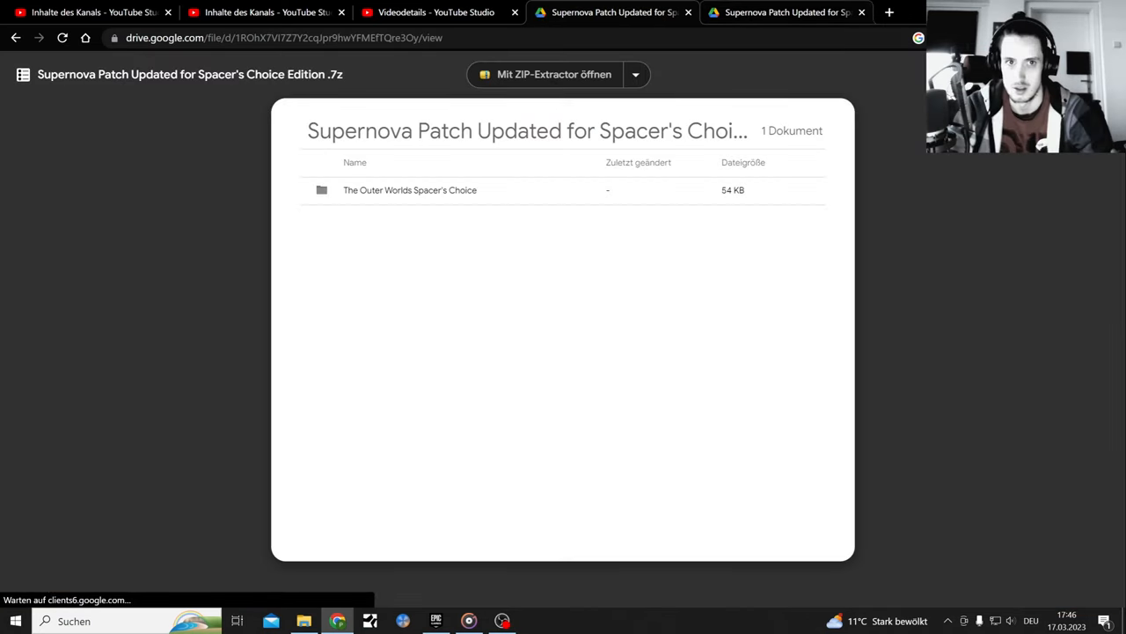
pyautogui.doubleClick(408, 190)
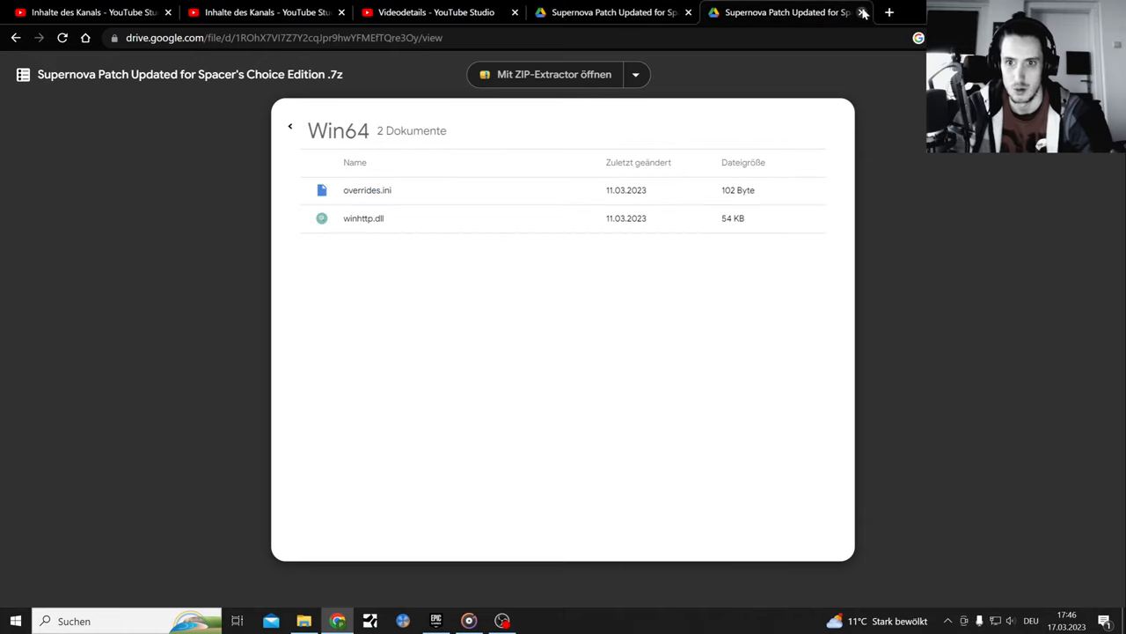
pyautogui.click(862, 13)
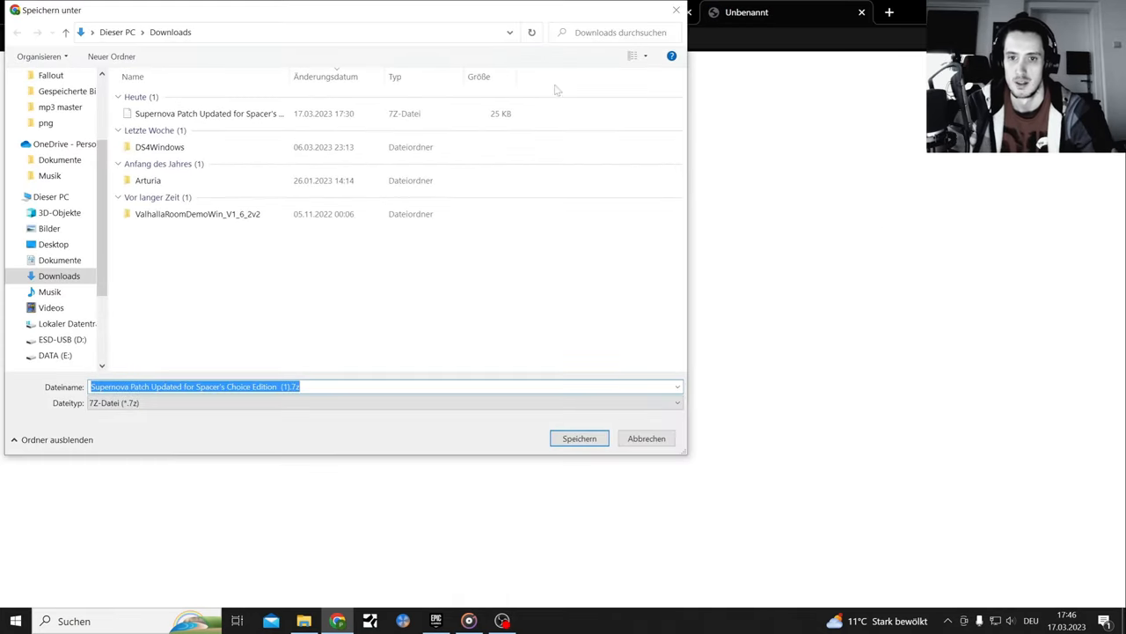
pyautogui.moveTo(524, 419)
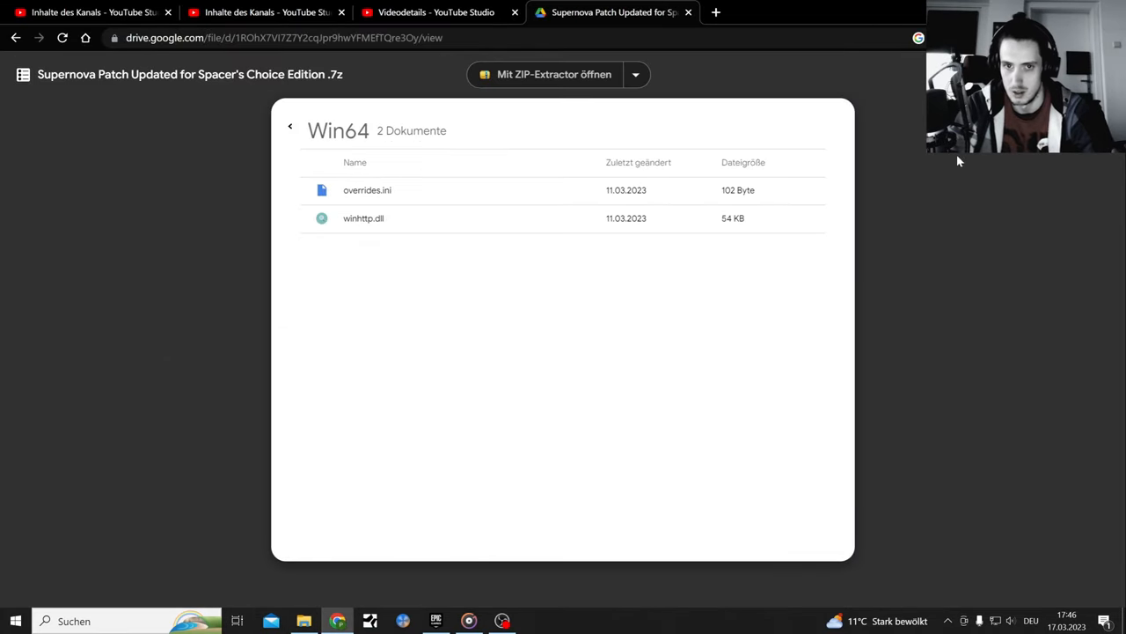
# Leave the archive preview and show the Downloads folder with the Supernova Patch .7z
pyautogui.click(437, 620)
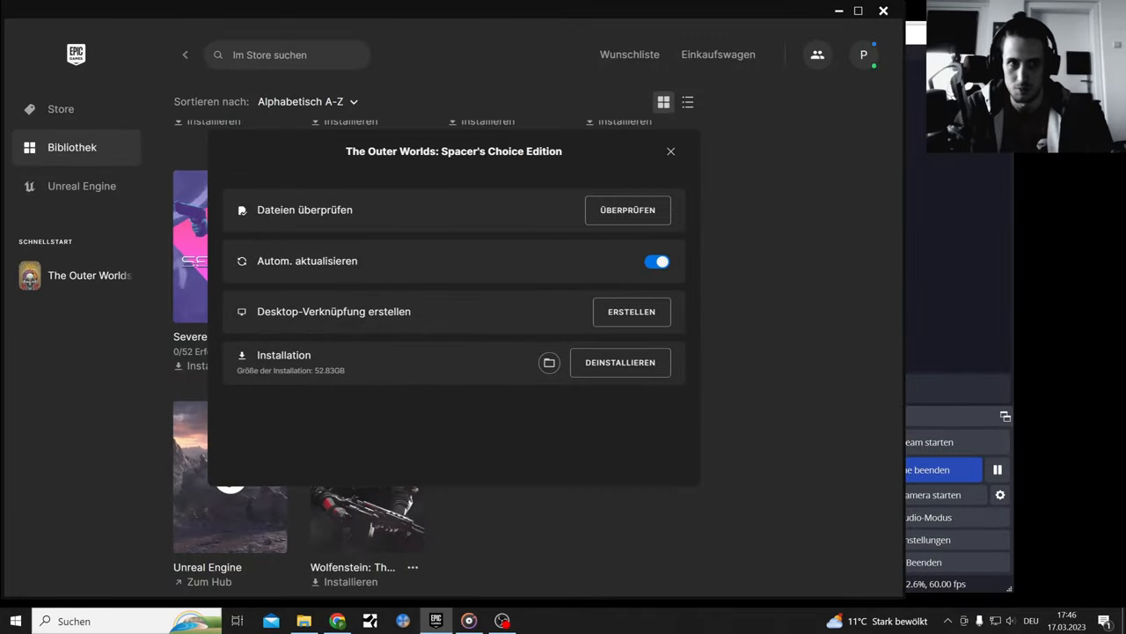
pyautogui.click(549, 363)
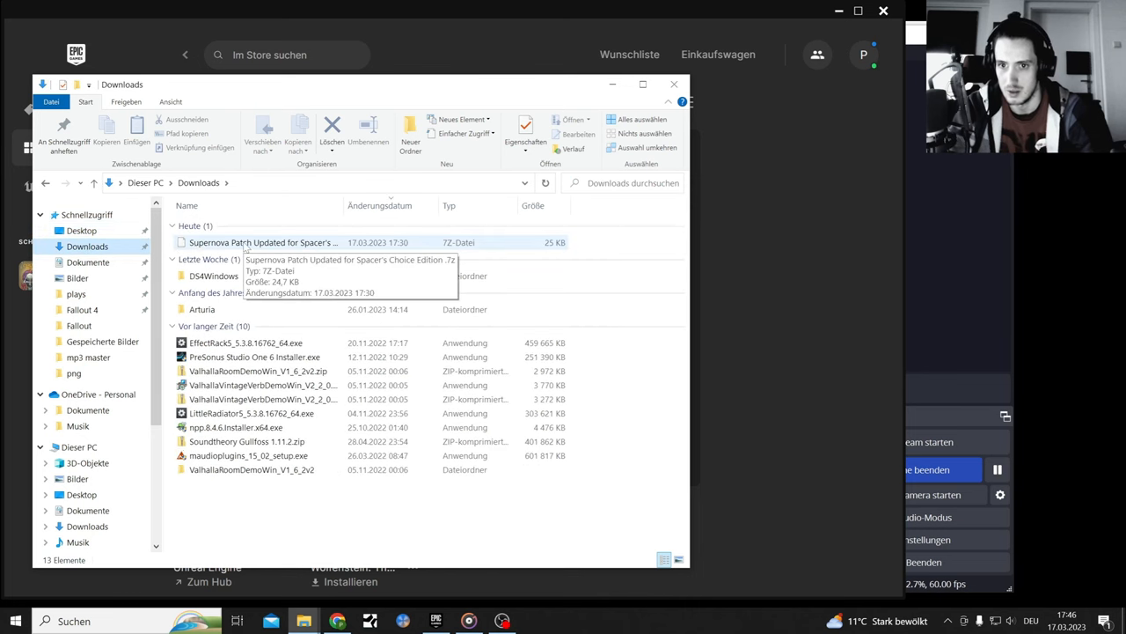
# Extract the .7z with 7-Zip, reach its Win64 files overrides.ini and winhttp.dll, and switch to the game's Win64 folder
pyautogui.rightClick(260, 243)
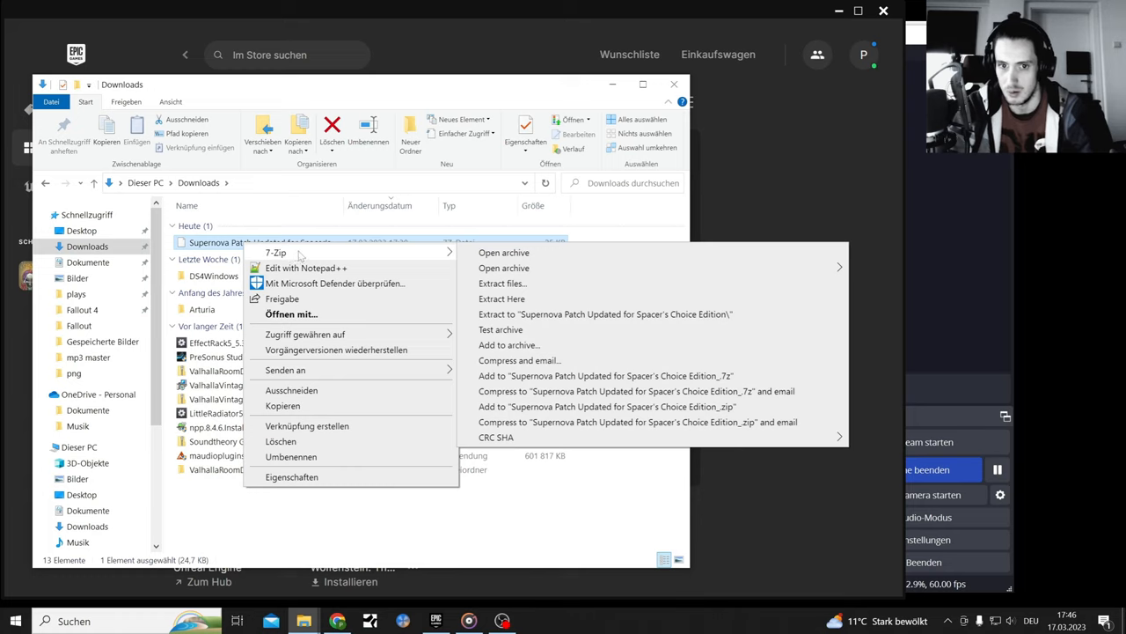
pyautogui.moveTo(606, 313)
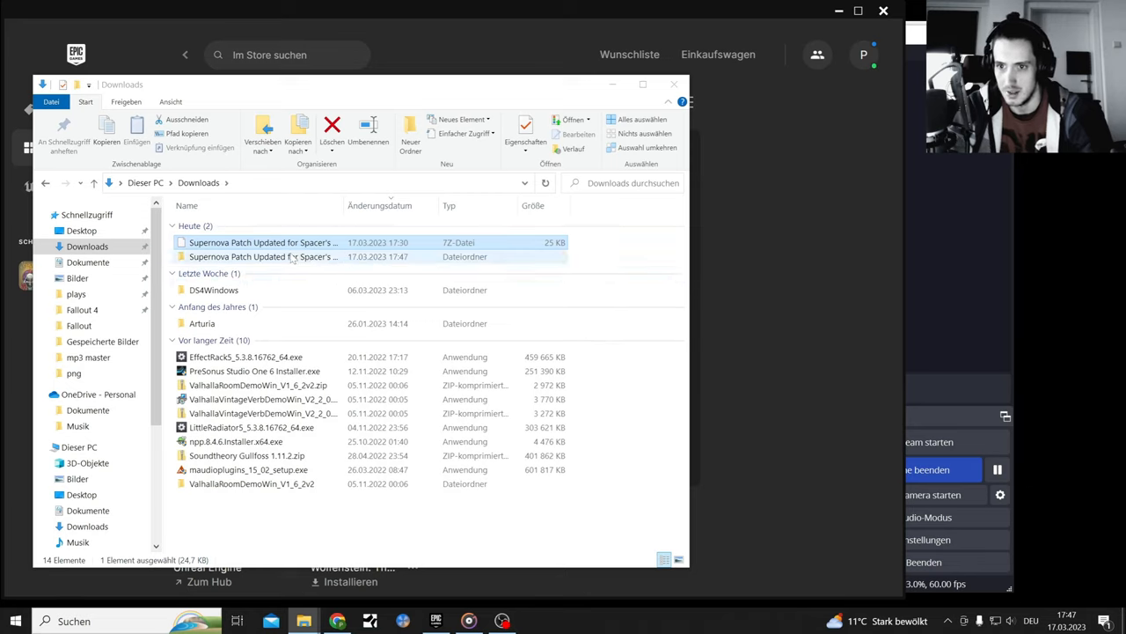
pyautogui.doubleClick(263, 257)
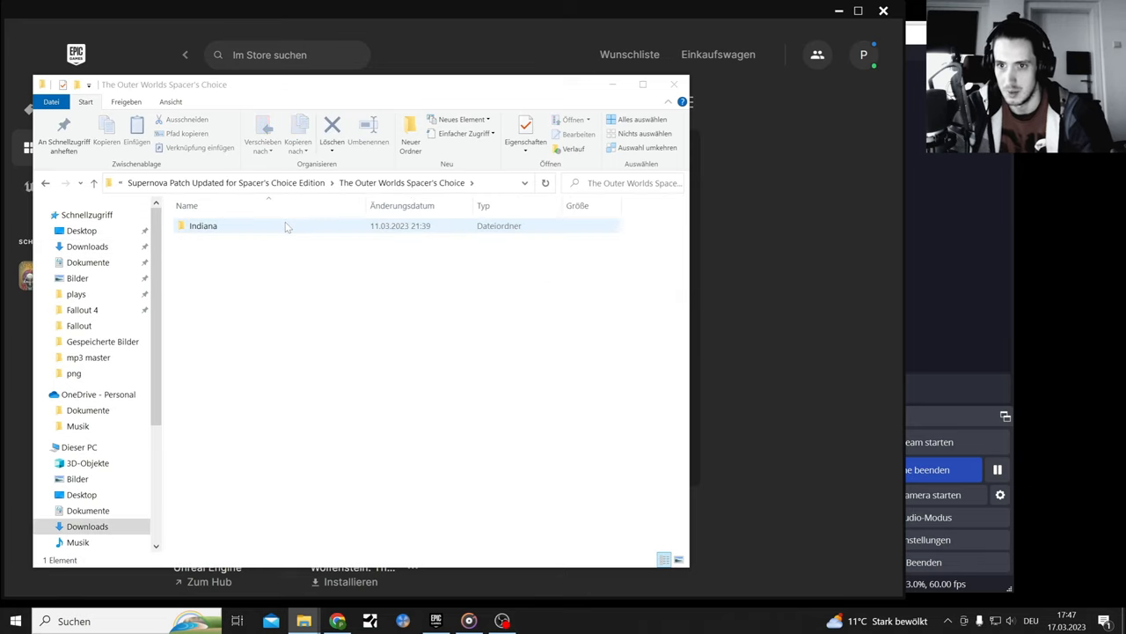
pyautogui.doubleClick(202, 225)
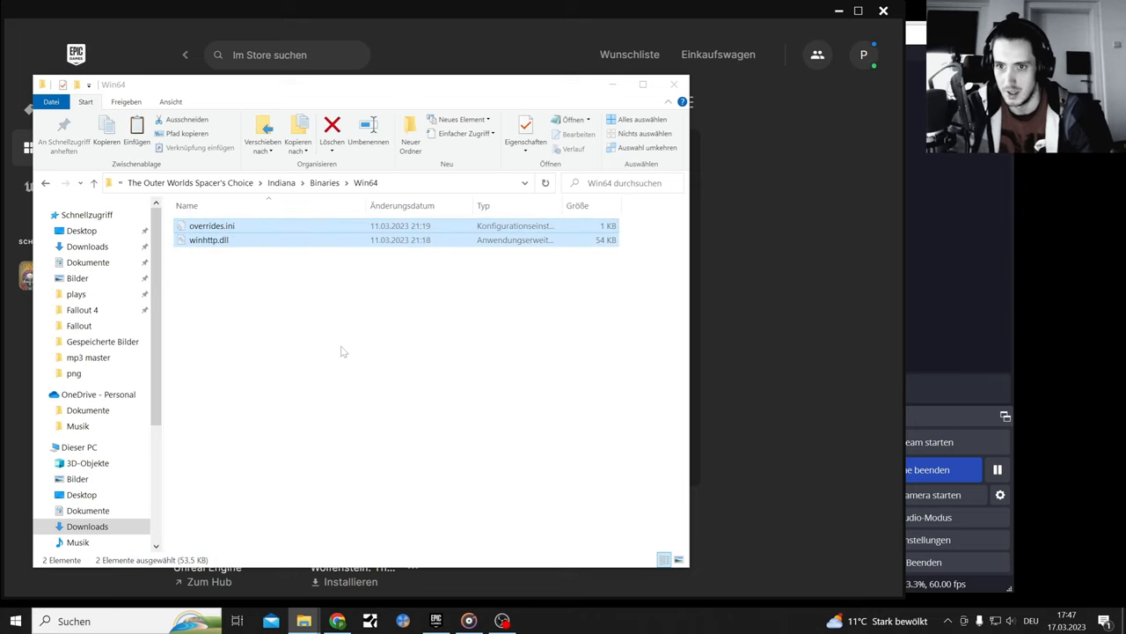
pyautogui.moveTo(303, 619)
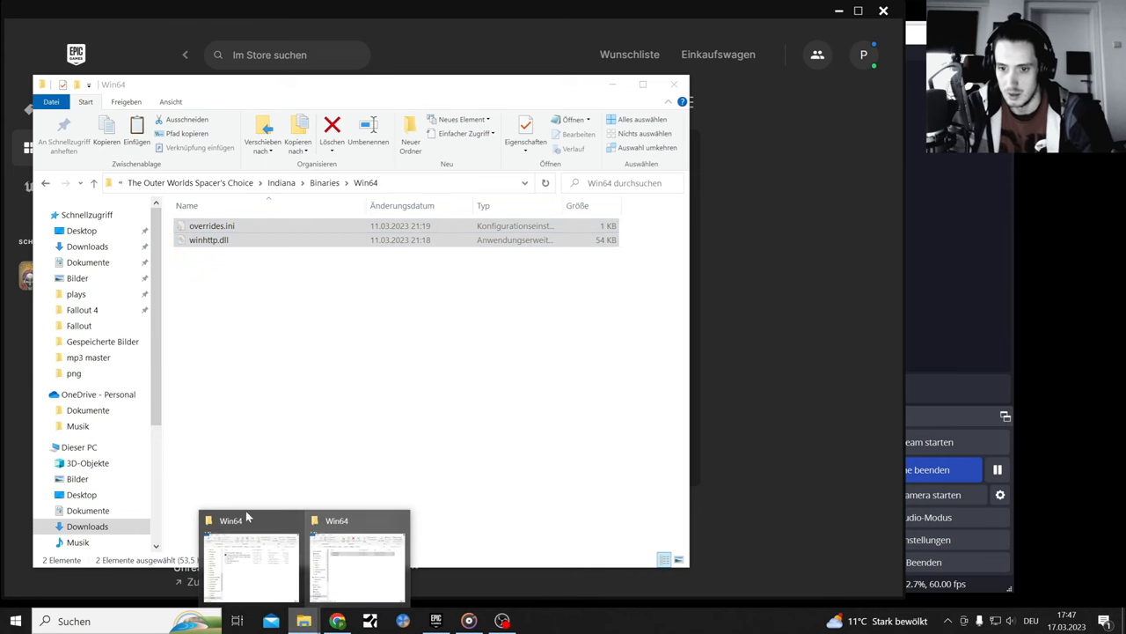
pyautogui.click(355, 560)
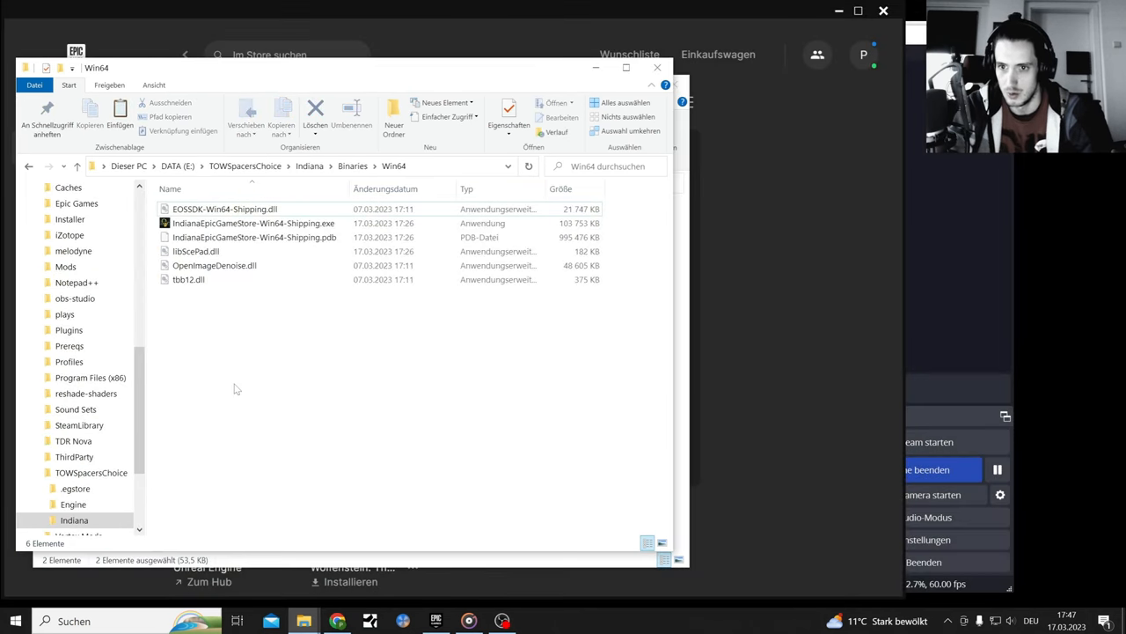
# Paste overrides.ini and winhttp.dll into the game's Win64 folder
pyautogui.rightClick(236, 389)
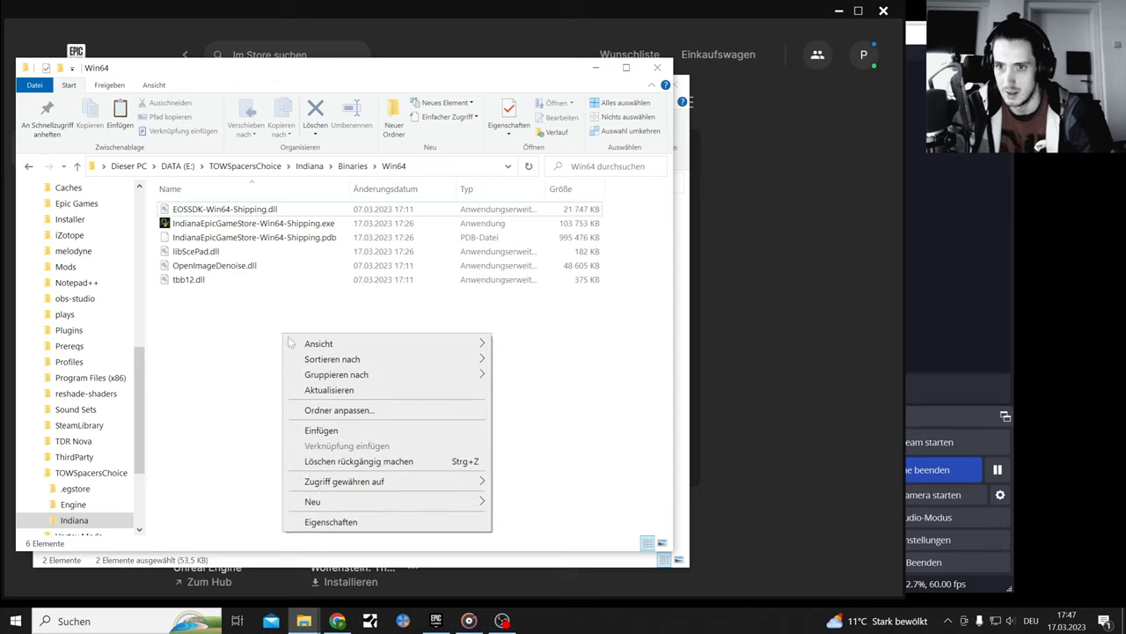
pyautogui.click(320, 429)
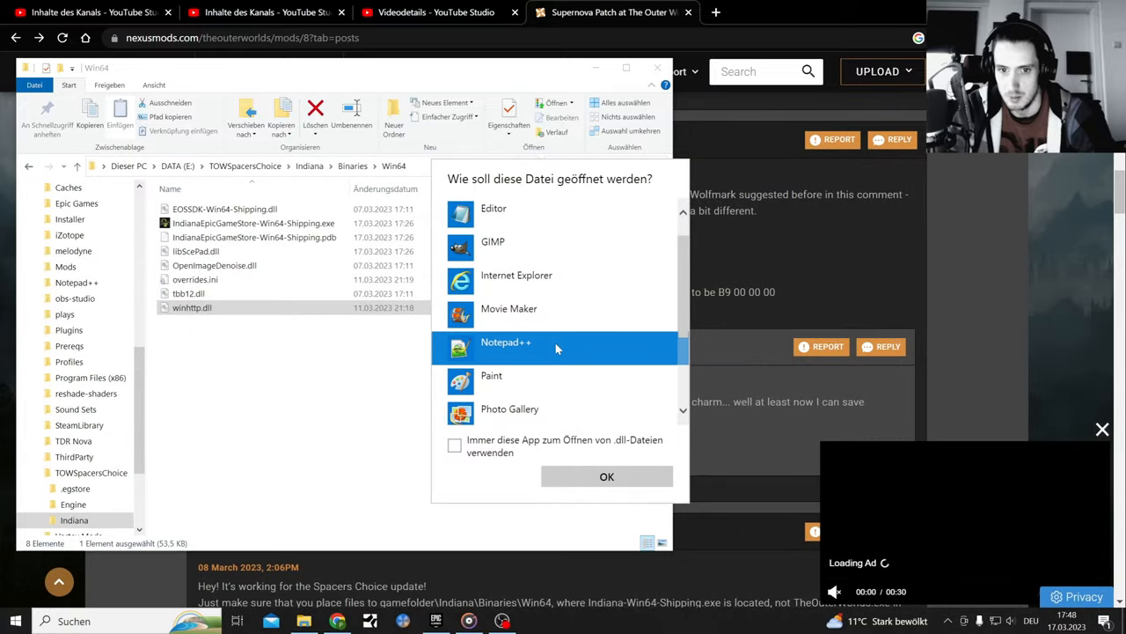
# Dismiss the dll prompt, then open IndianaEpicGameStore-Win64-Shipping.exe with Edit with Notepad++
pyautogui.click(605, 475)
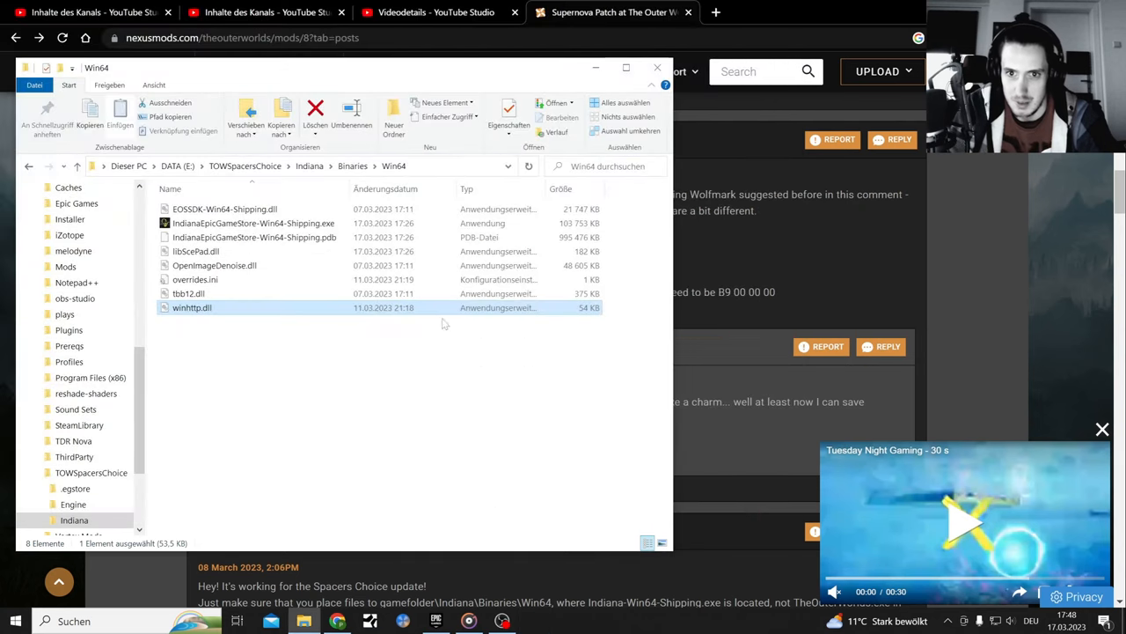
pyautogui.rightClick(194, 279)
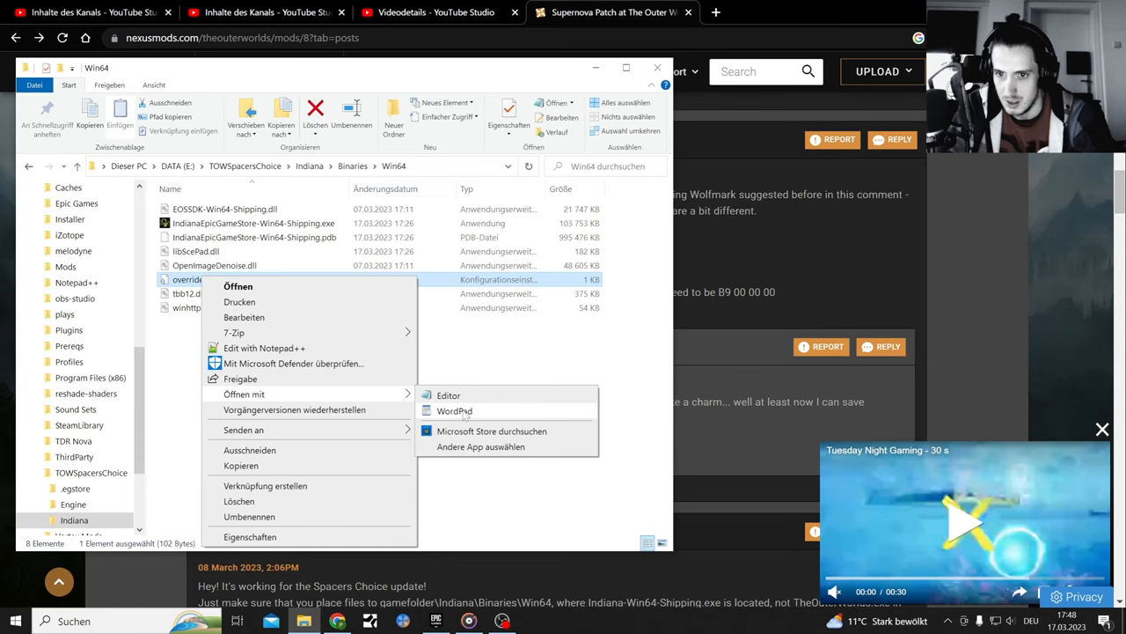
pyautogui.click(264, 348)
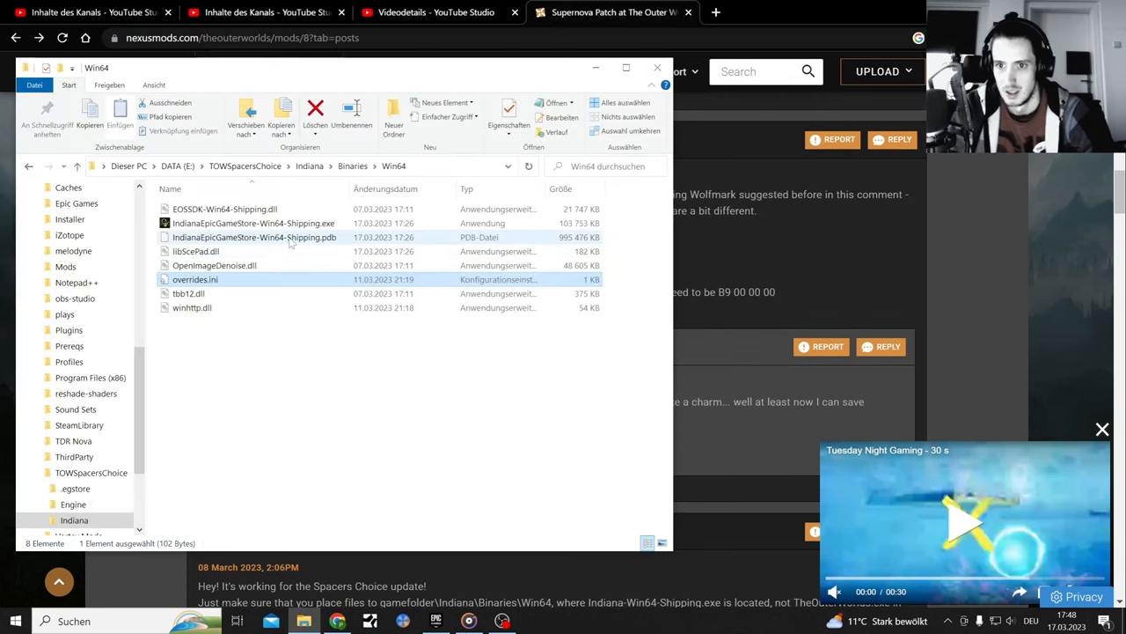
pyautogui.rightClick(253, 221)
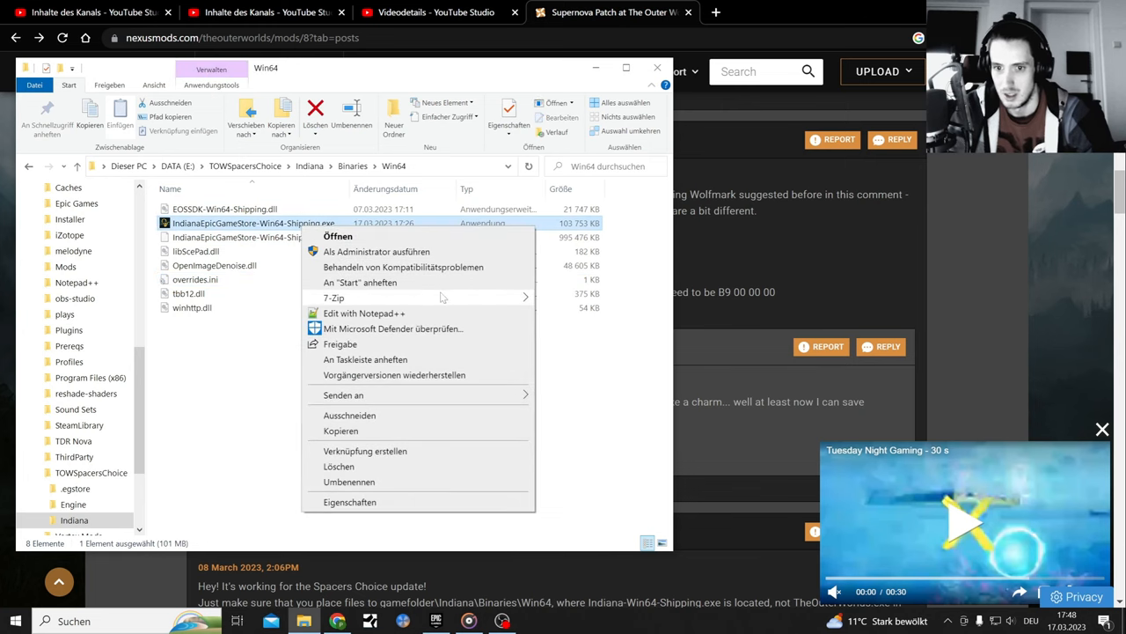
pyautogui.click(362, 313)
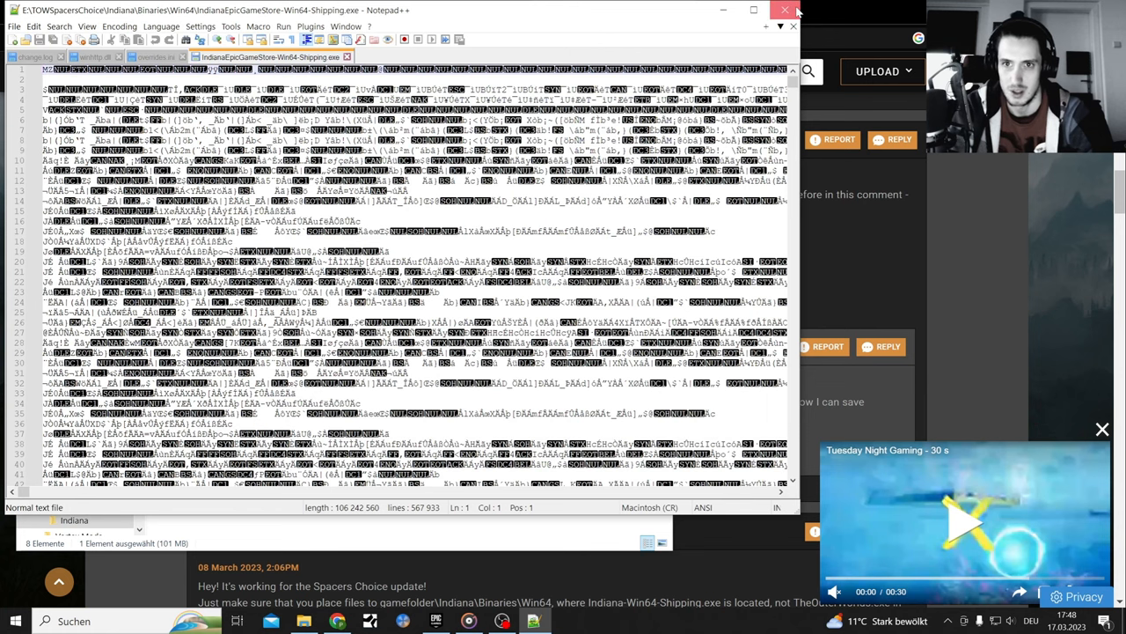
# Close the unreadable binary in Notepad++ to return to the mod's posts
pyautogui.click(783, 10)
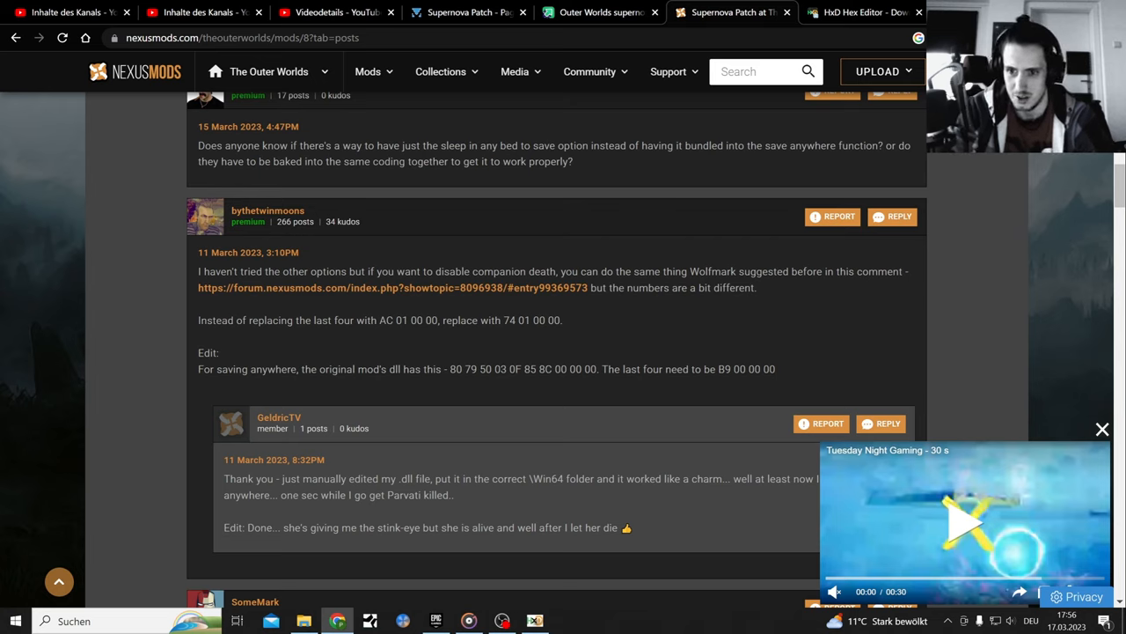
pyautogui.doubleClick(535, 321)
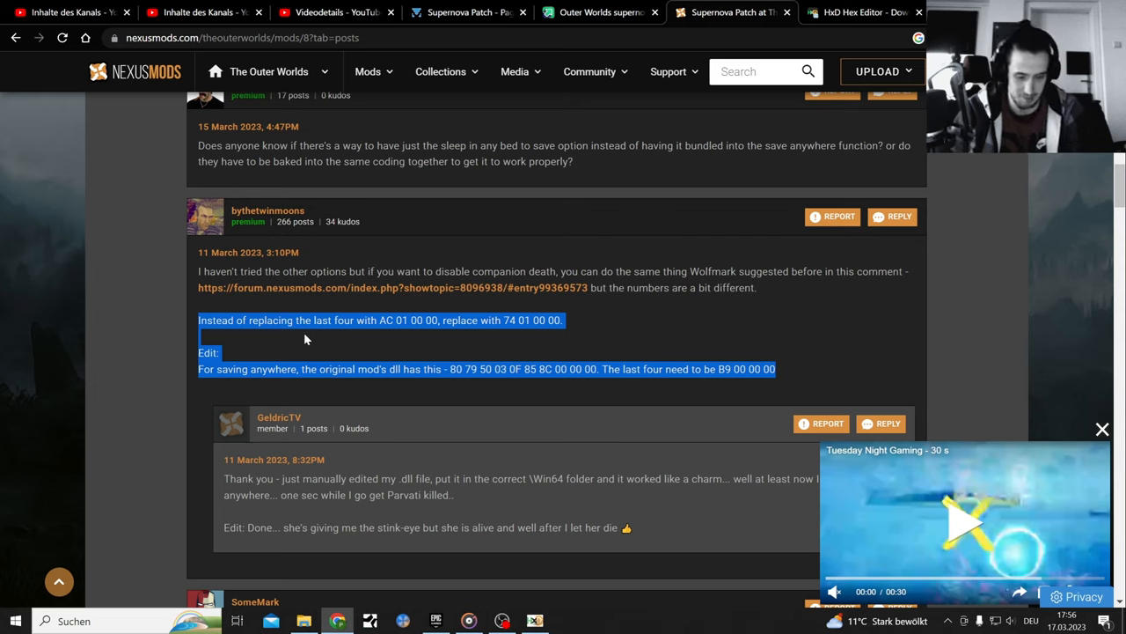
pyautogui.moveTo(484, 386)
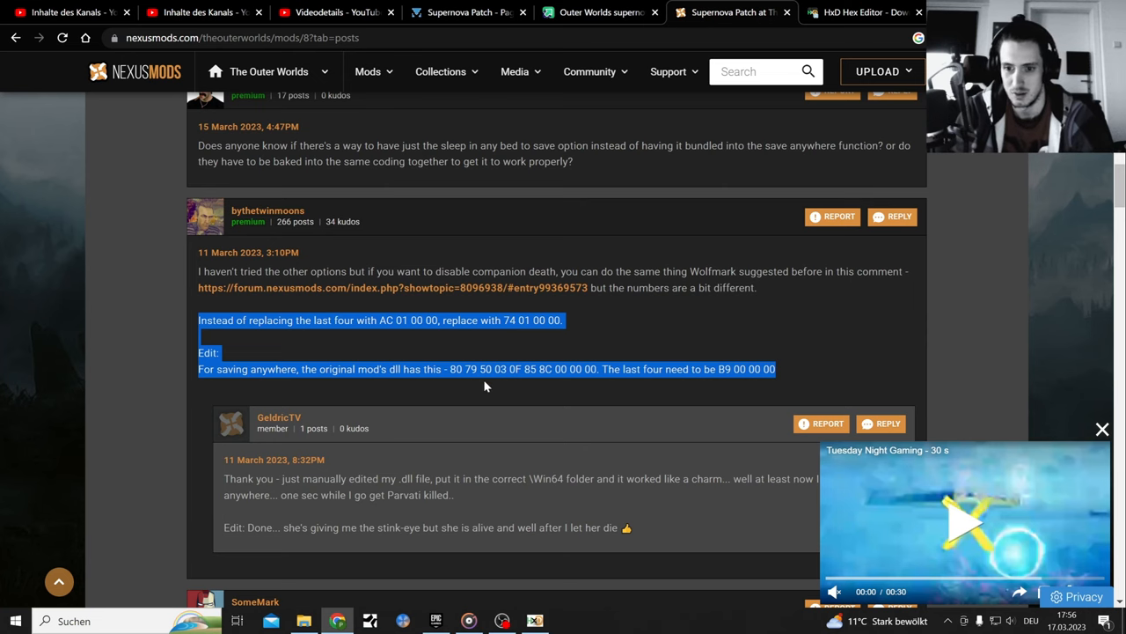
pyautogui.click(484, 387)
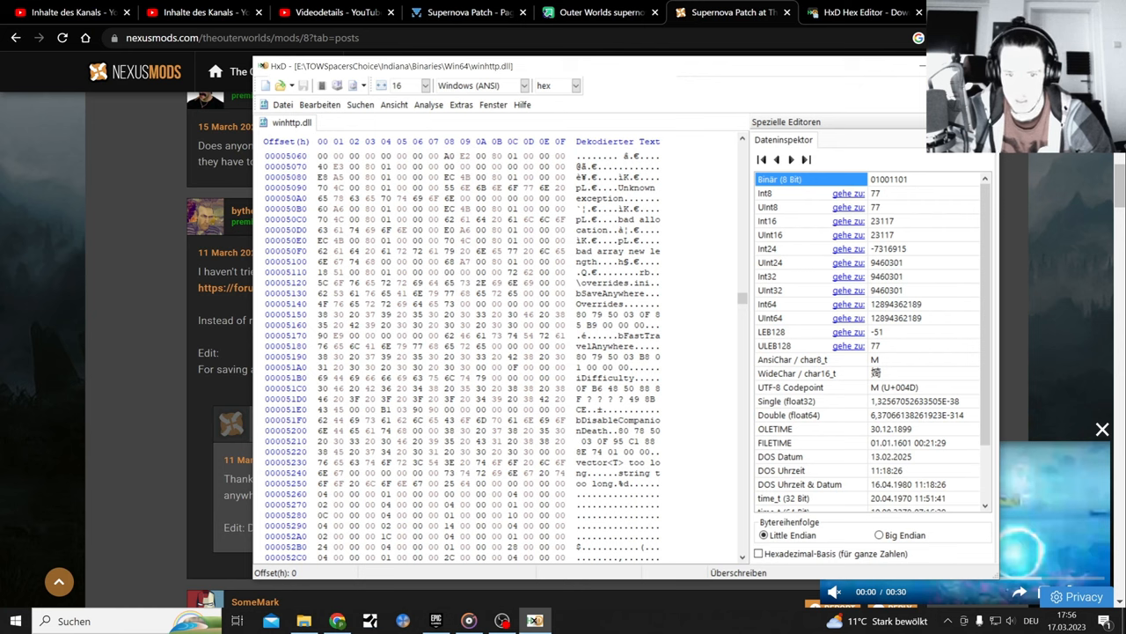
pyautogui.moveTo(665, 461)
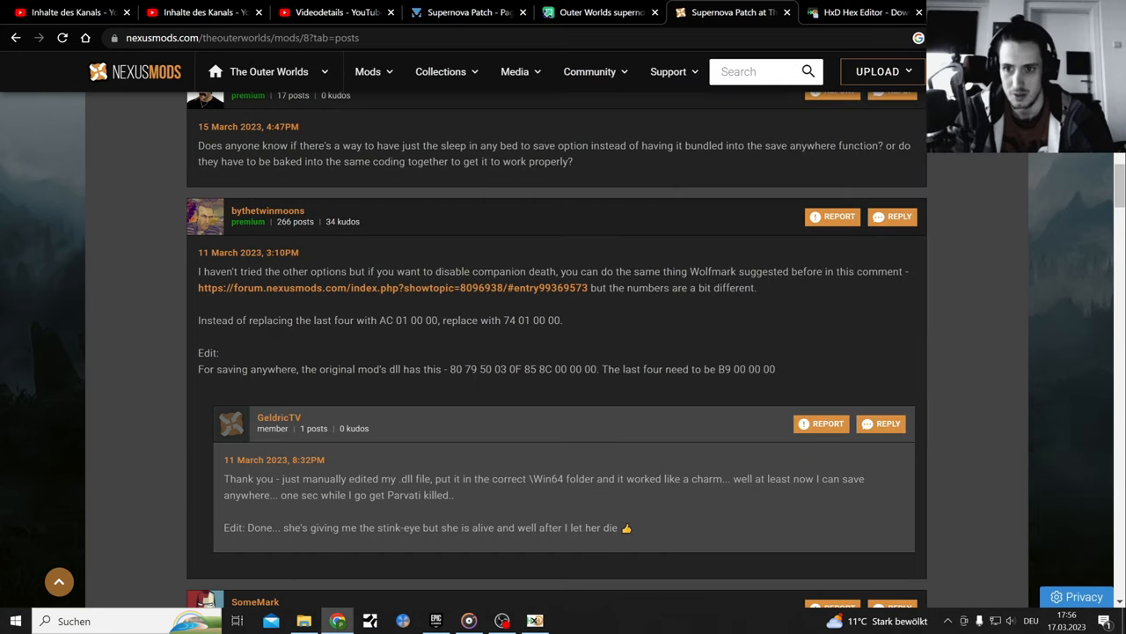
# Close the HxD Hex Editor tab and the extra Supernova tab, then bring up OBS Studio
pyautogui.click(535, 619)
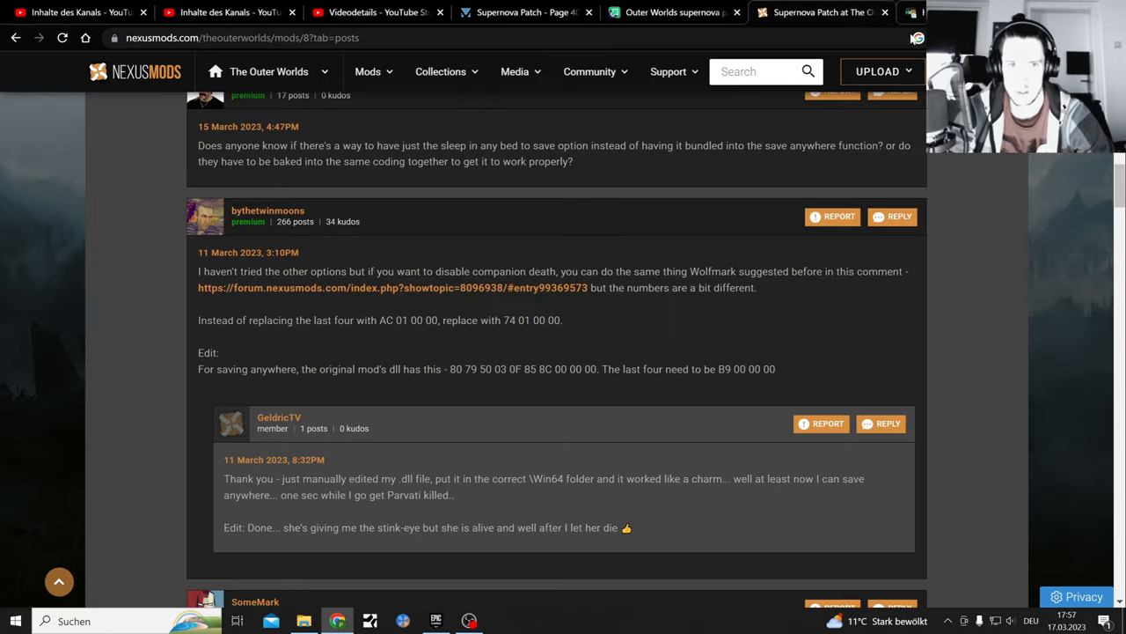
pyautogui.click(735, 12)
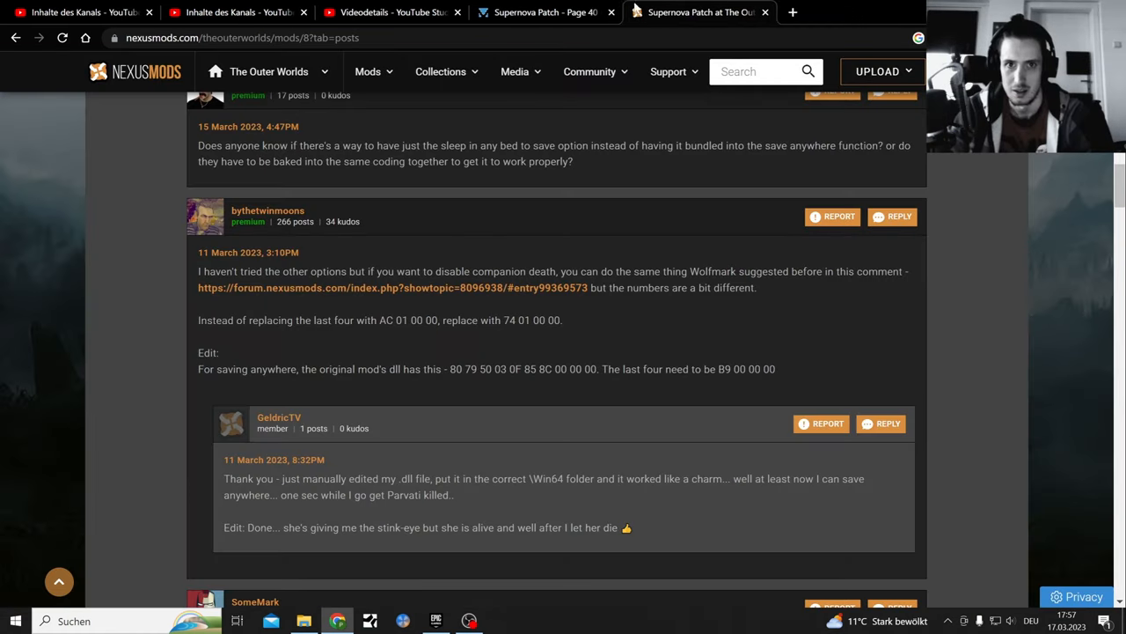
pyautogui.click(610, 12)
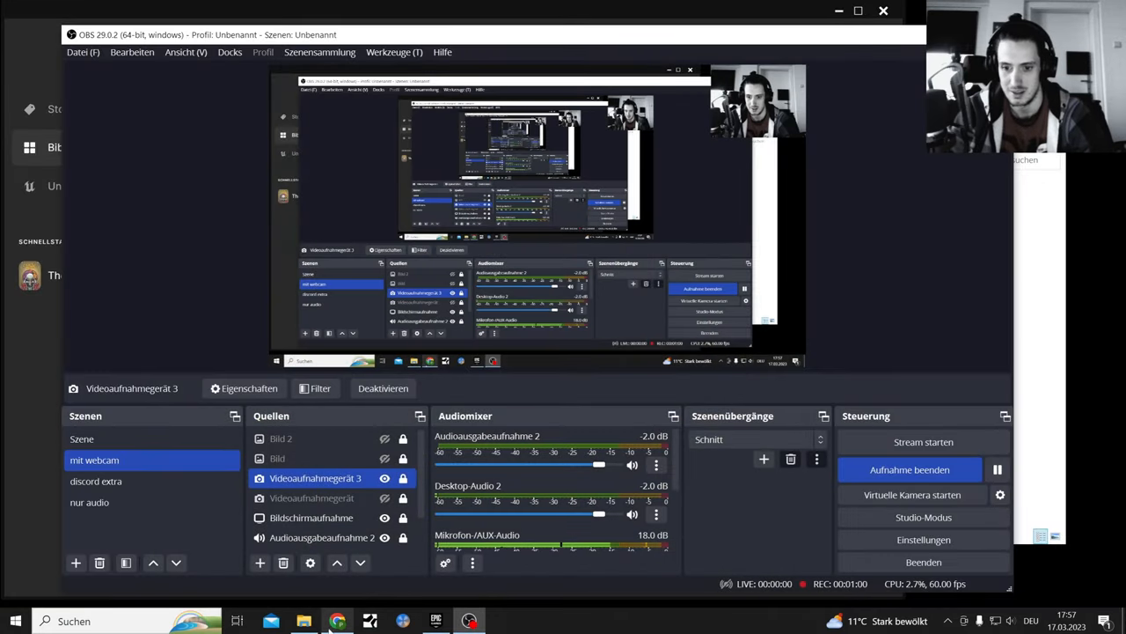
# Switch from OBS Studio back to the paused game window
pyautogui.click(436, 620)
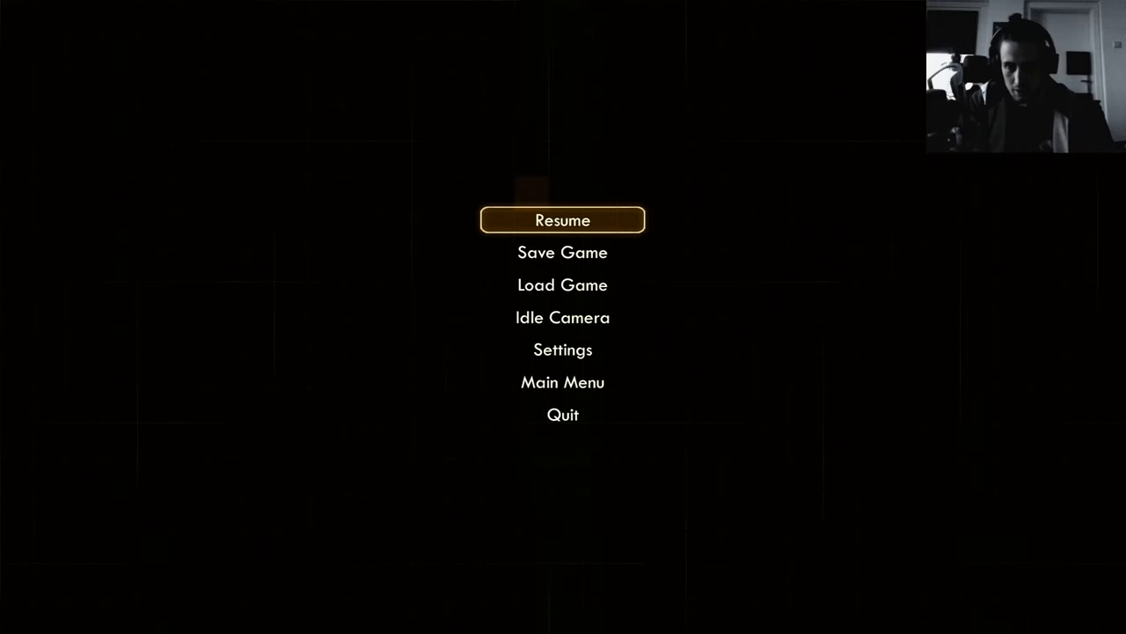
# Resume the game from the pause menu and continue playing
pyautogui.click(563, 220)
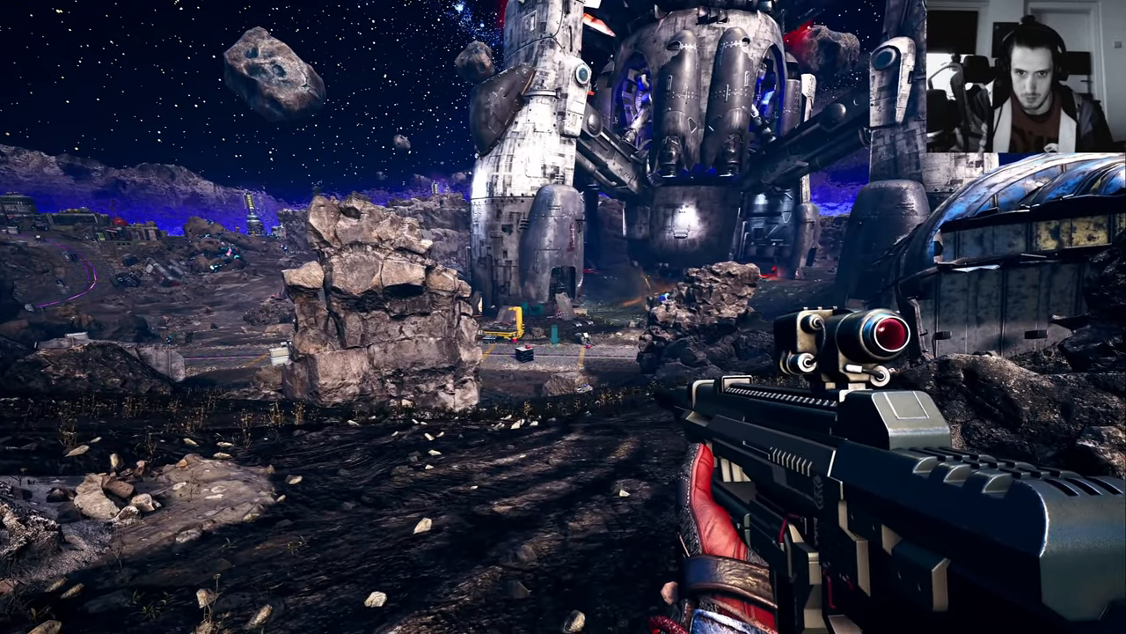
pyautogui.moveTo(563, 317)
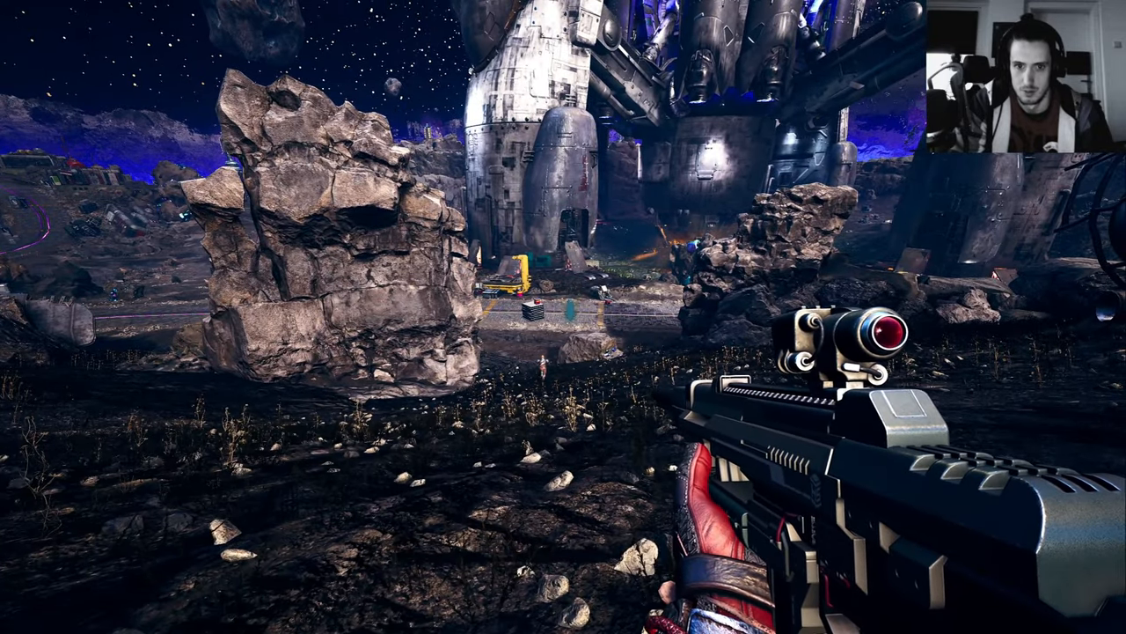
pyautogui.moveTo(563, 317)
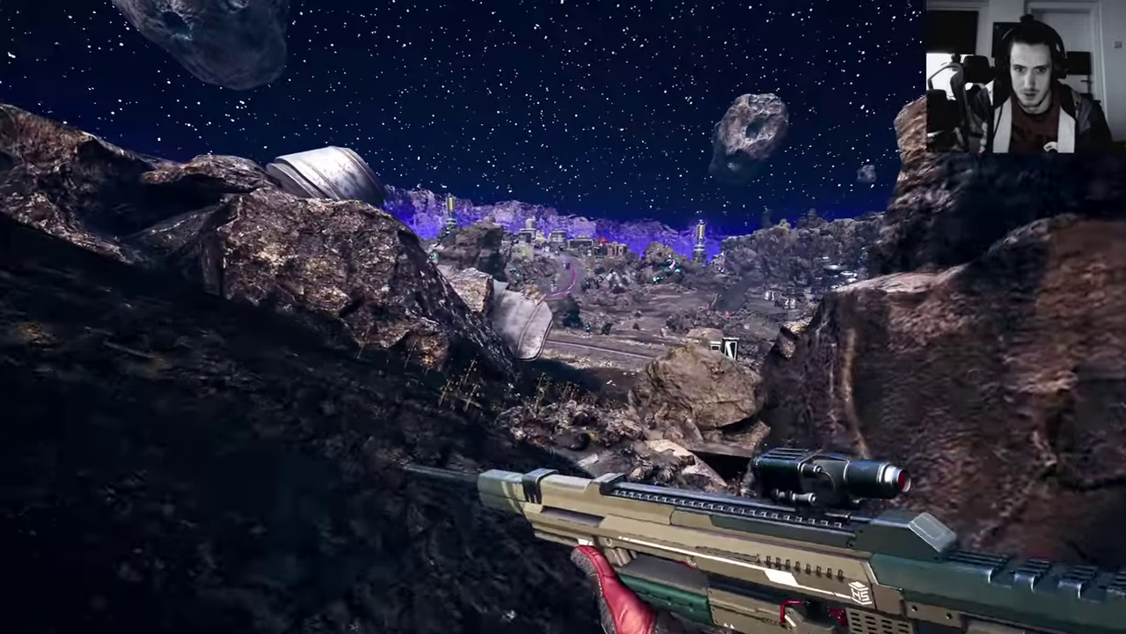
pyautogui.moveTo(563, 316)
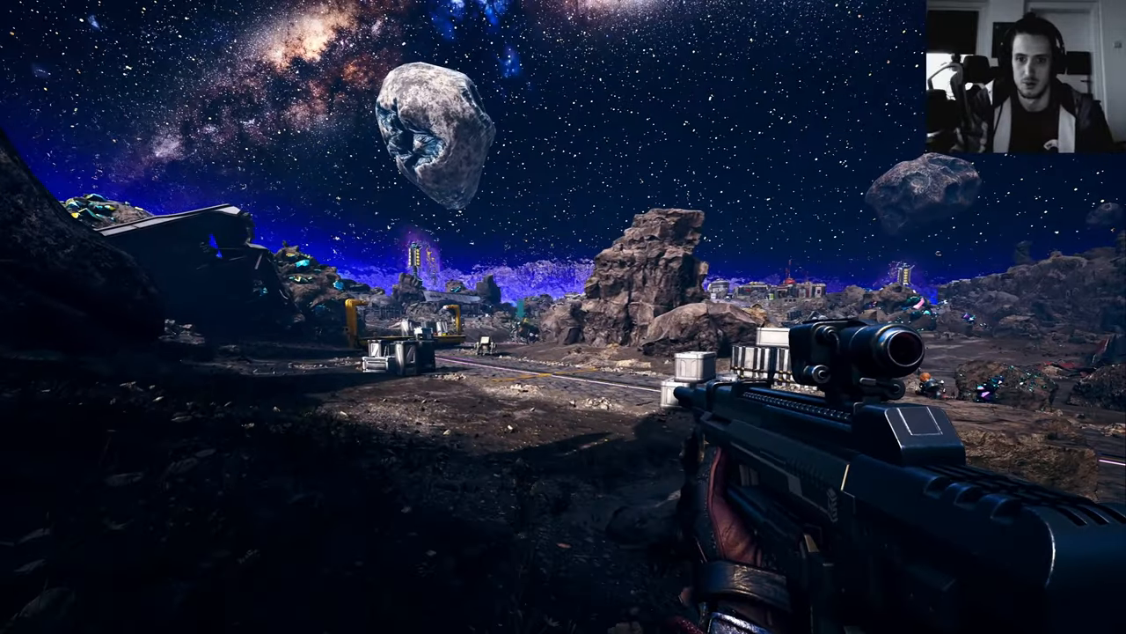
pyautogui.moveTo(563, 317)
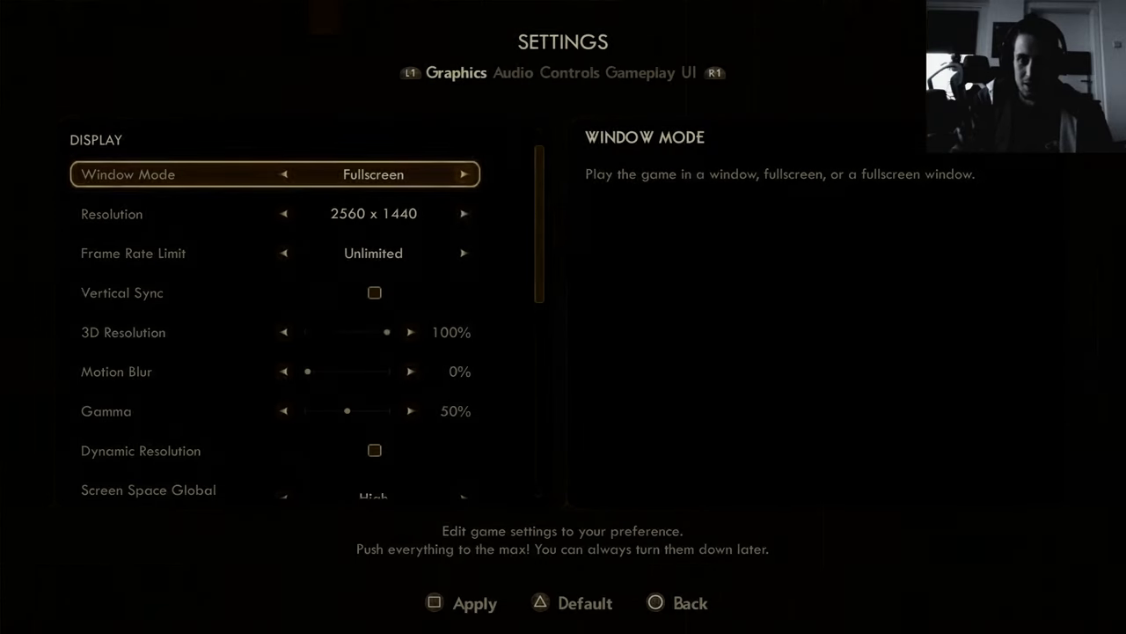
# Leave the Settings screen and return to gameplay with Vicar Max
pyautogui.click(688, 73)
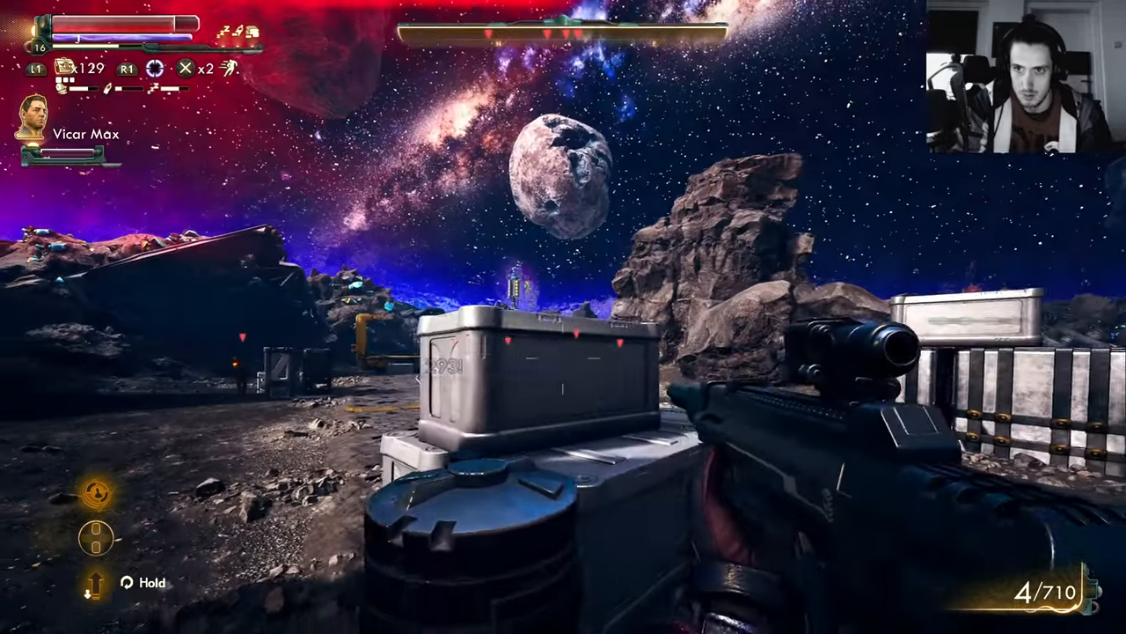
# Shoot and kill the enemy near the rails for 360 XP, then pause the game
pyautogui.click(563, 316)
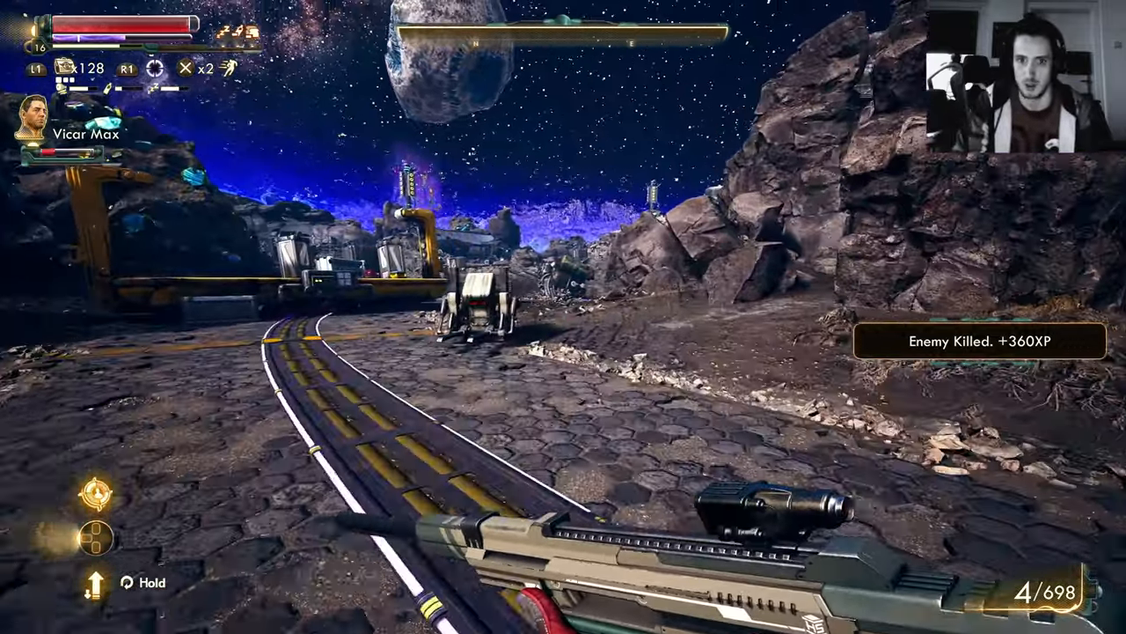
pyautogui.moveTo(563, 317)
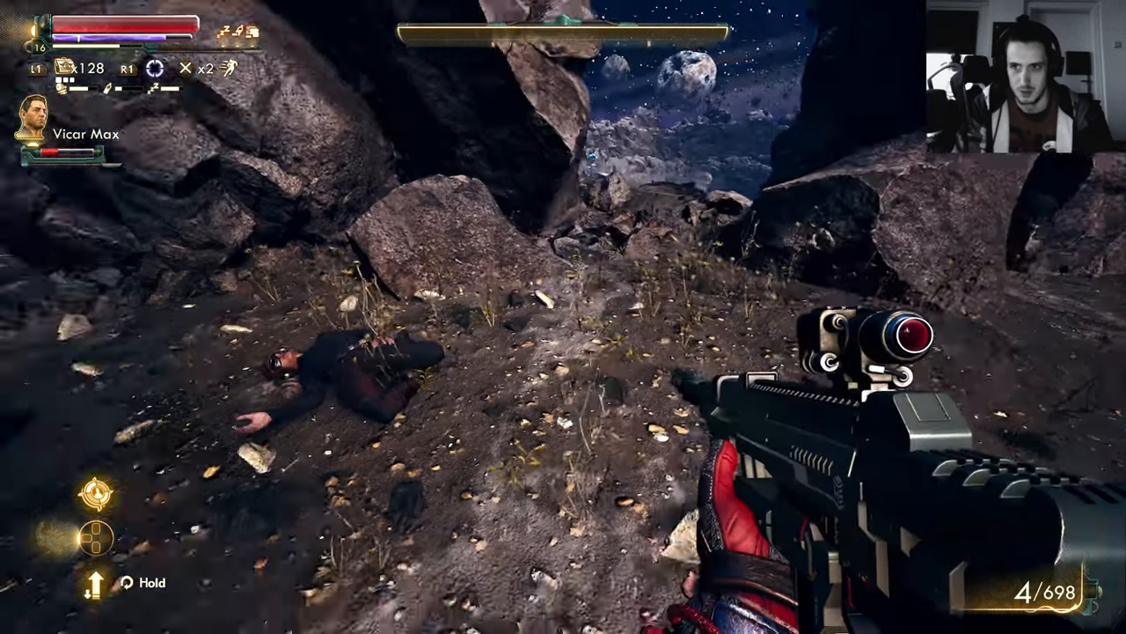
pyautogui.press('Escape')
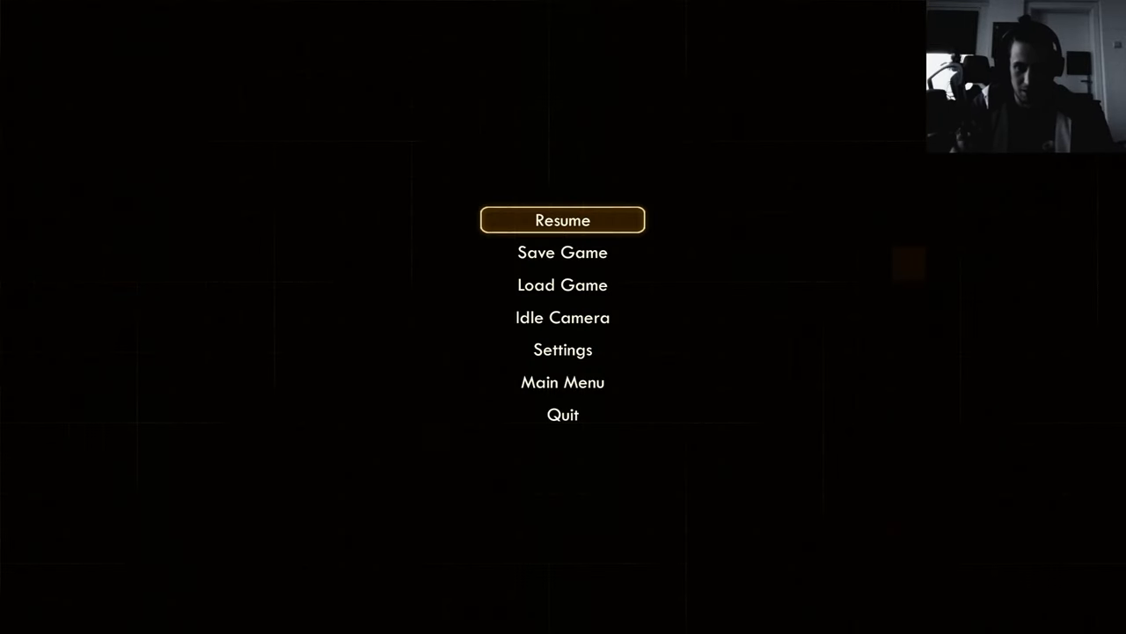
# Resume the game and keep exploring along the rails
pyautogui.click(563, 220)
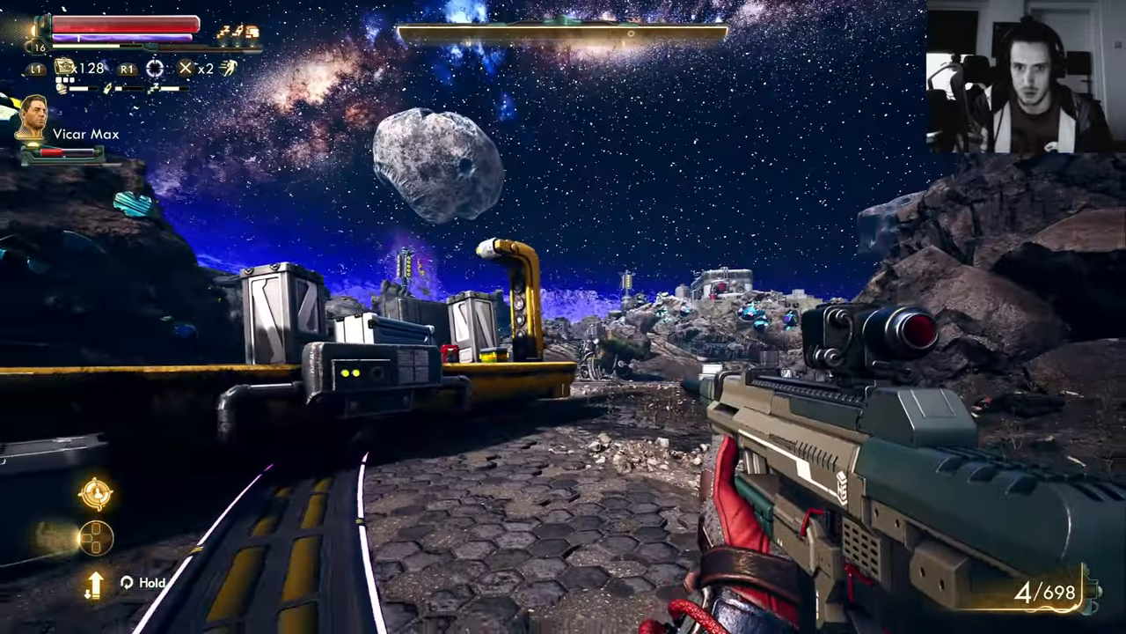
pyautogui.moveTo(563, 317)
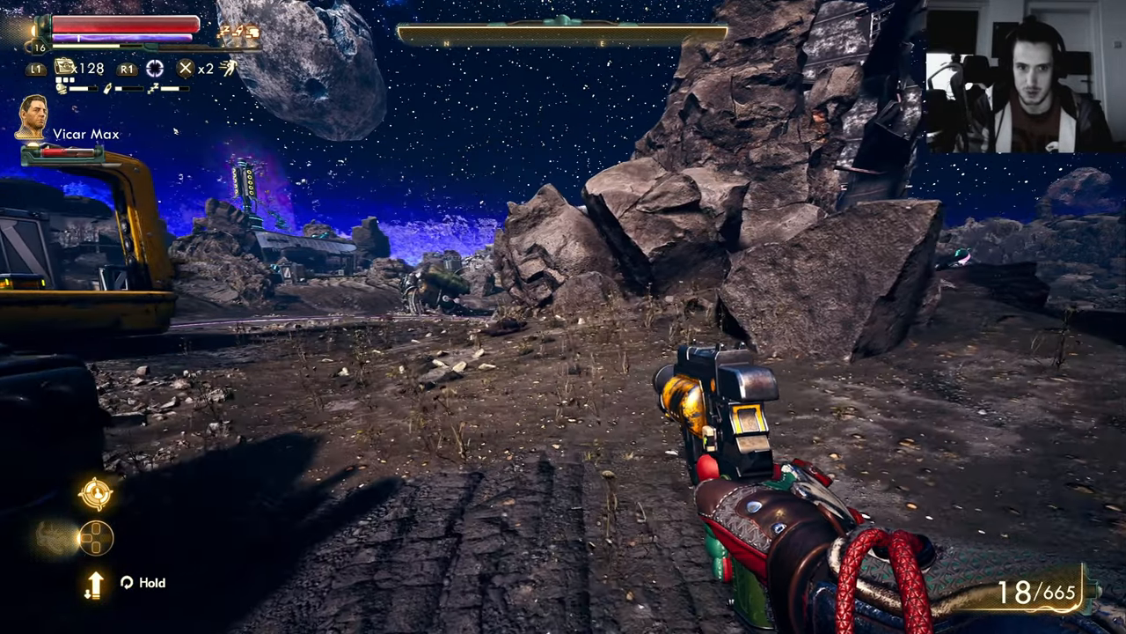
pyautogui.moveTo(563, 317)
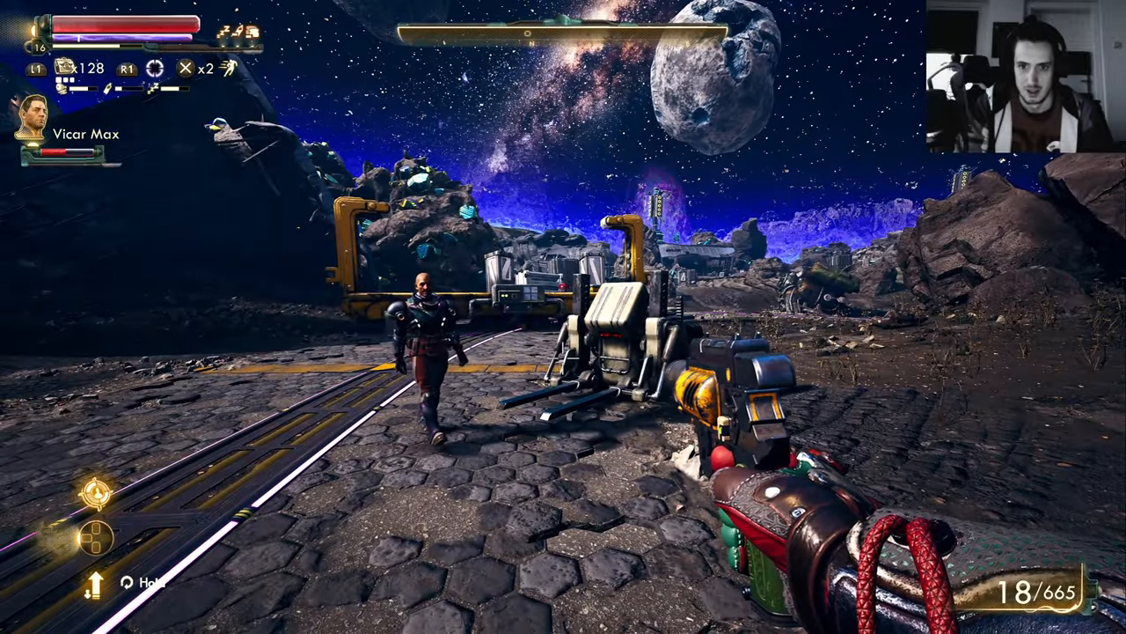